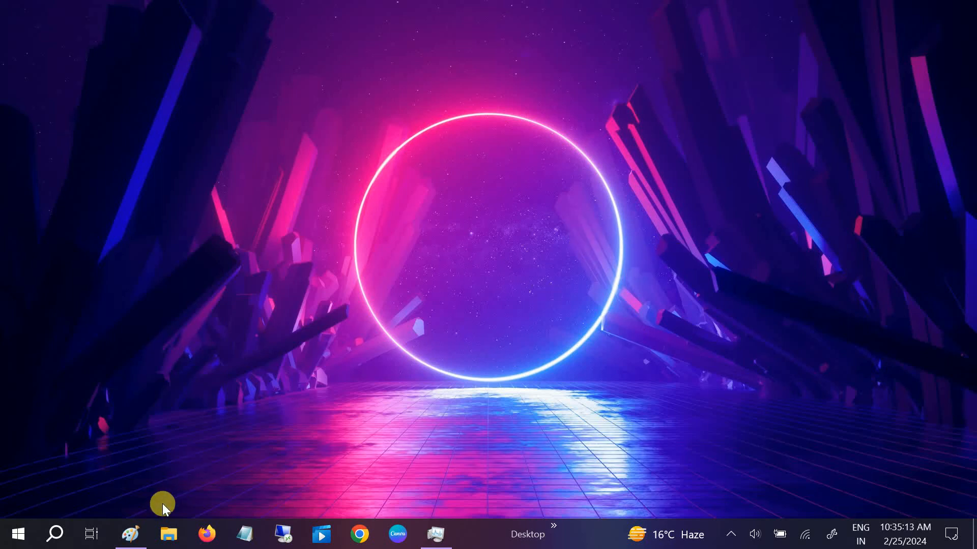
Bring up the 502 Bad Gateway screenshot in Paint from the taskbar.
left_click(132, 534)
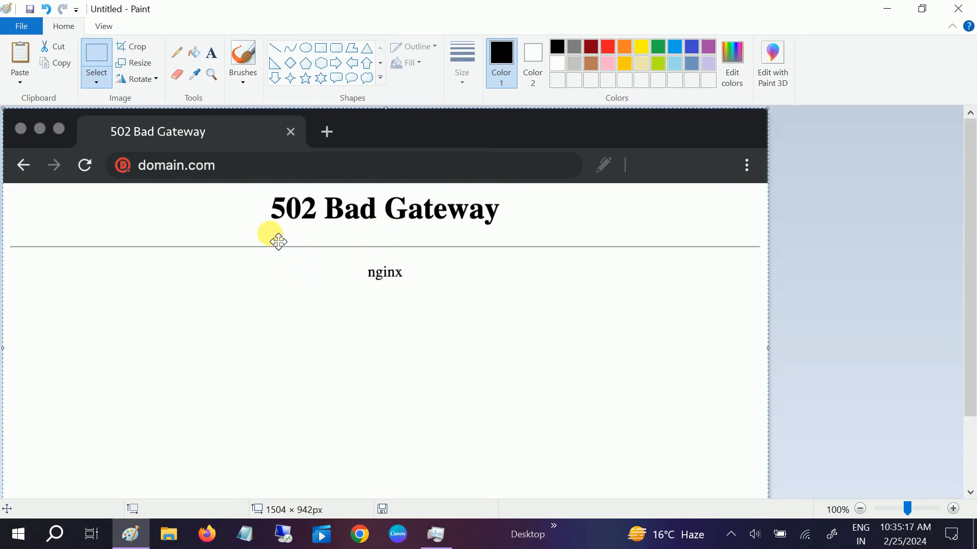
mouse_move(383, 259)
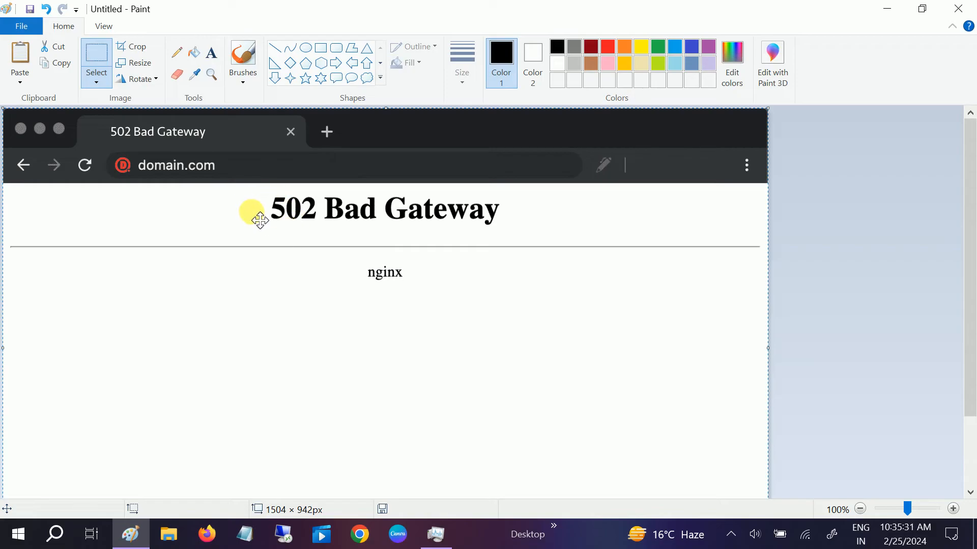
mouse_move(179, 205)
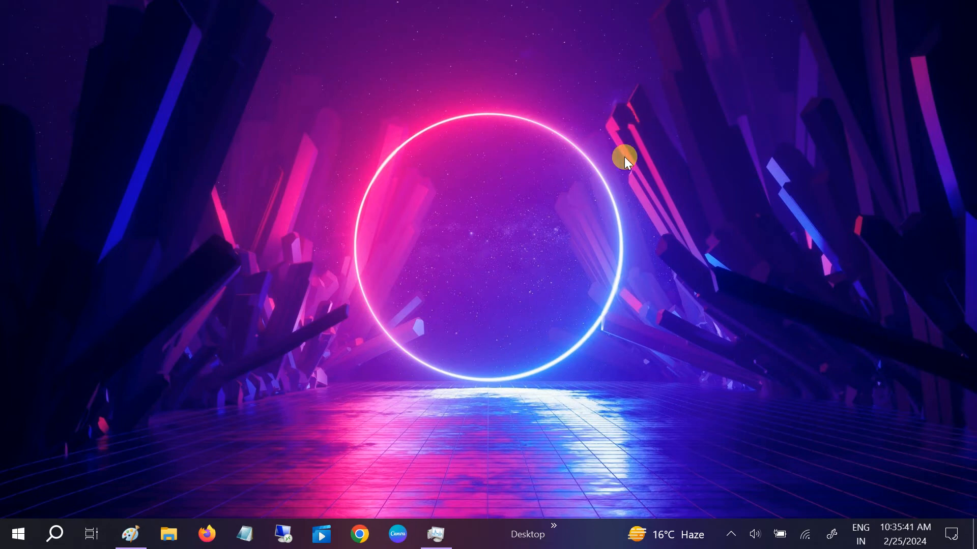
mouse_move(526, 298)
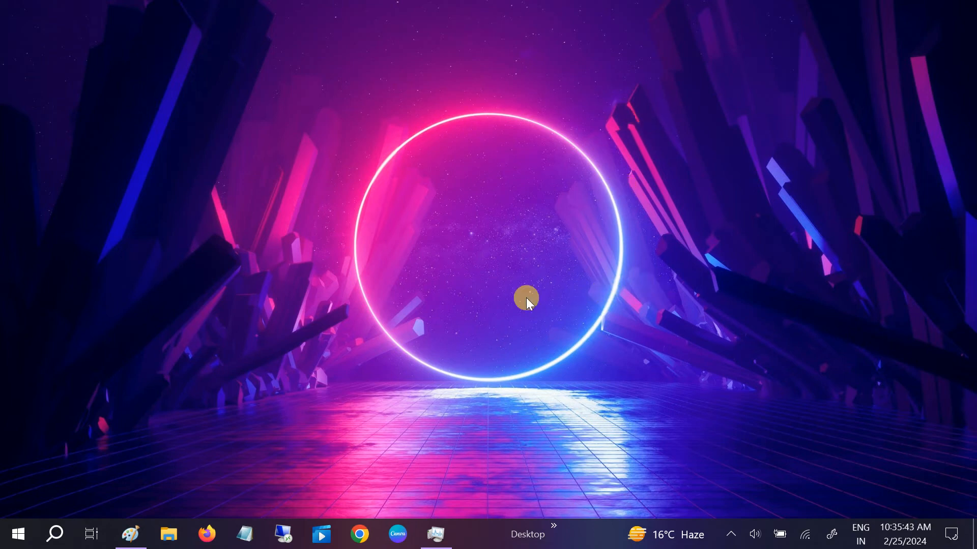
mouse_move(489, 305)
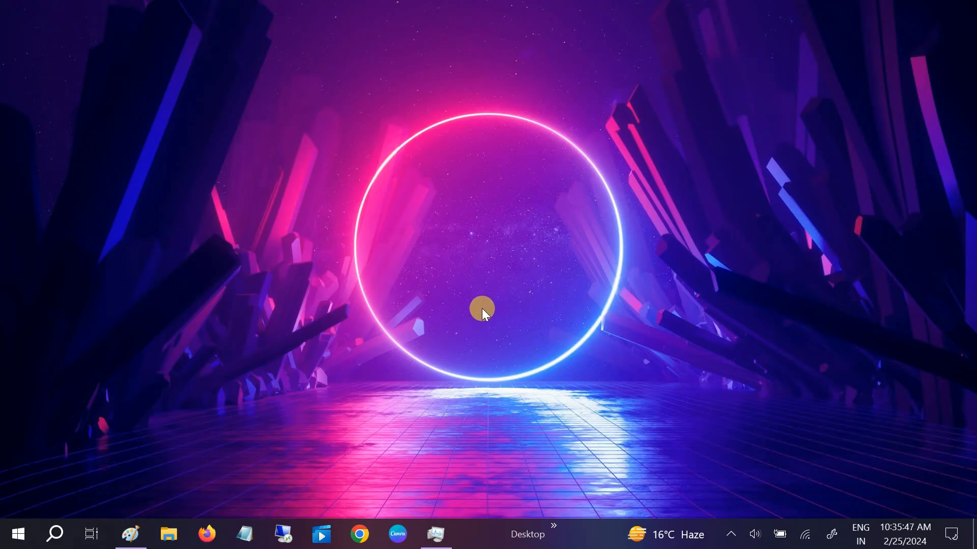
mouse_move(510, 255)
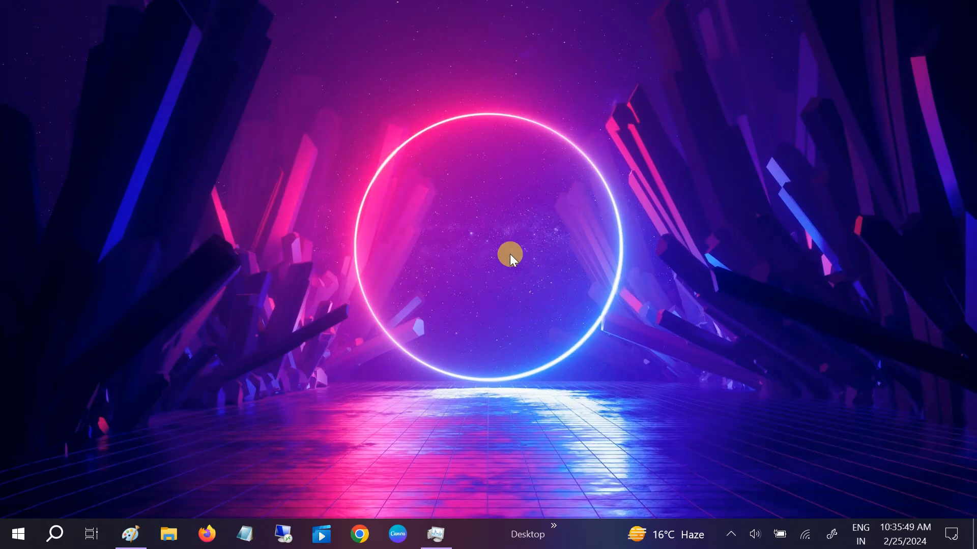
mouse_move(490, 262)
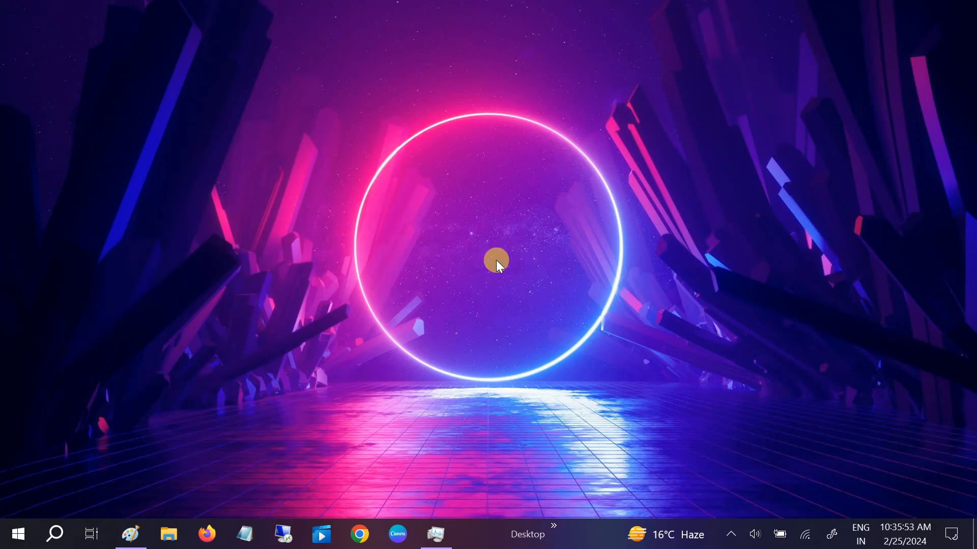
mouse_move(71, 439)
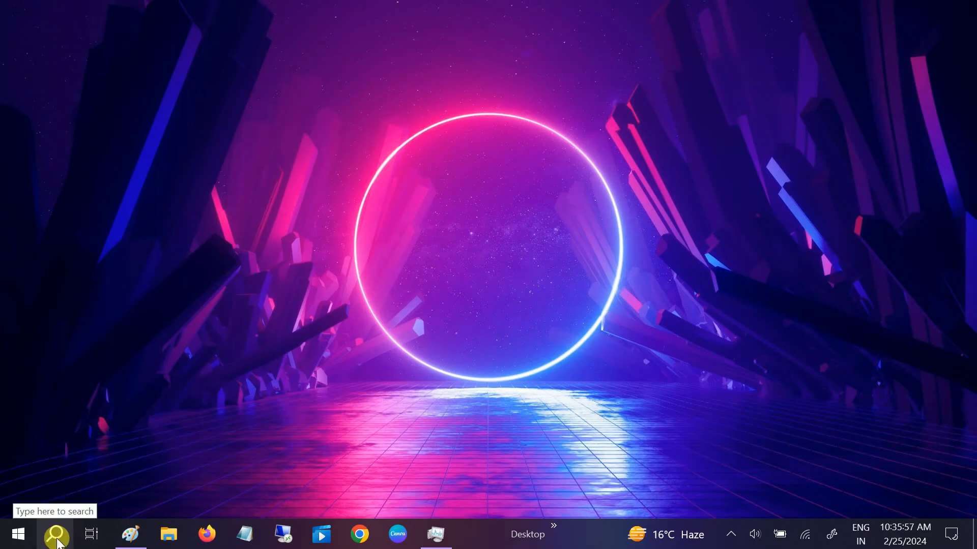
Launch Run from Windows search and enter ncpa.cpl in the Open box.
left_click(55, 534)
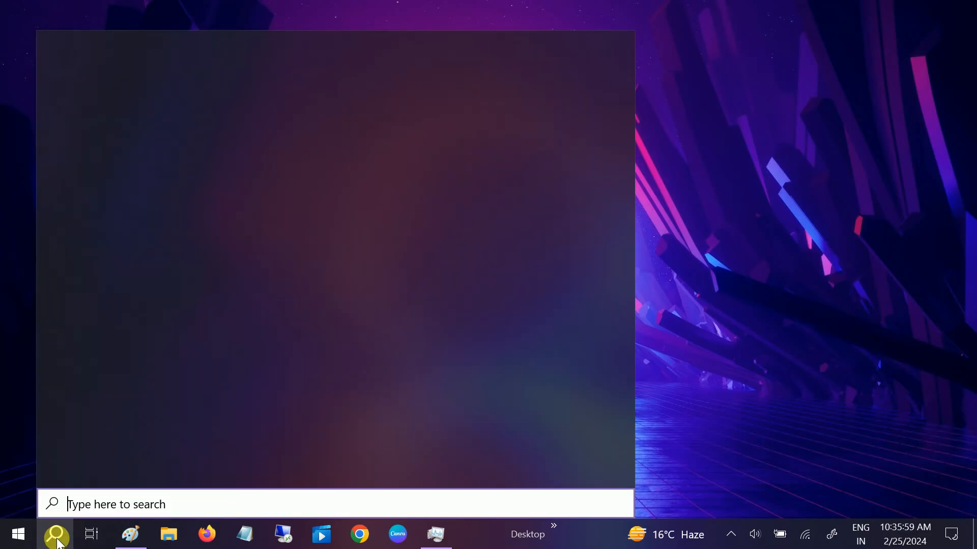
type("run")
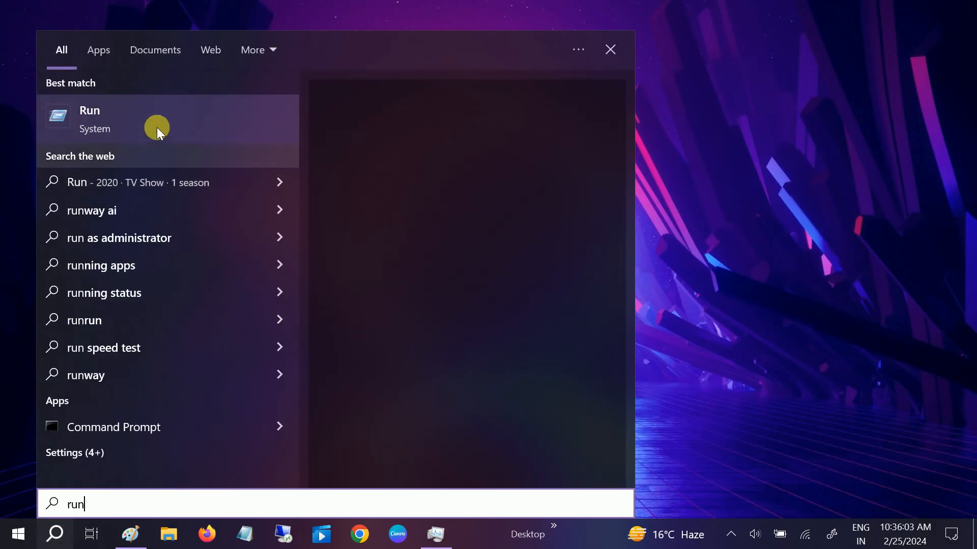
left_click(89, 118)
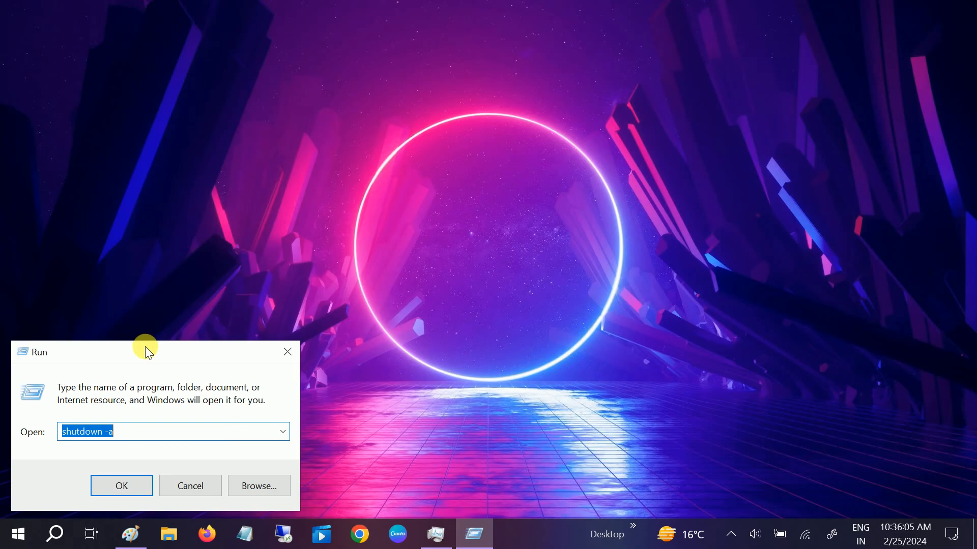
left_click_drag(145, 351, 429, 256)
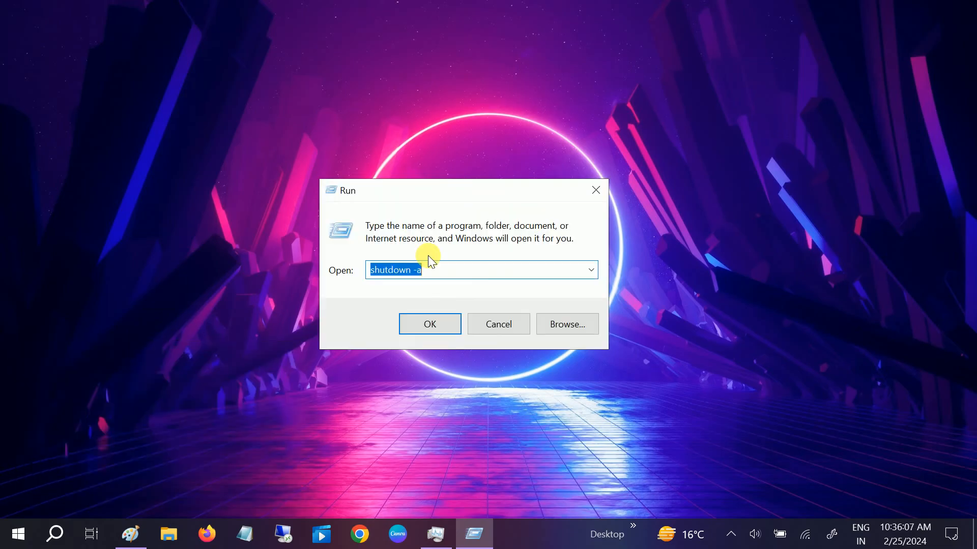
type("ncpa.cpl")
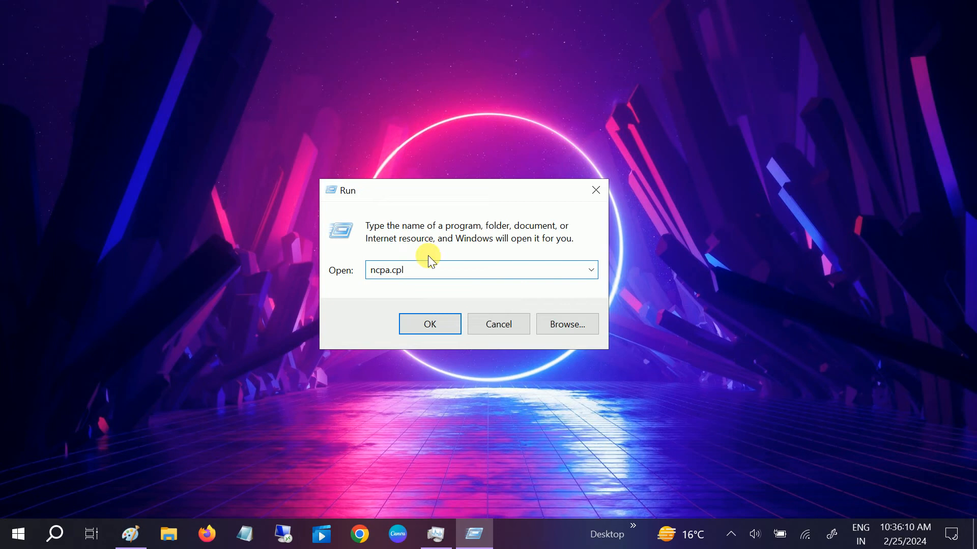
Launch Network Connections and bring up the Wi-Fi adapter's Properties window.
left_click(428, 324)
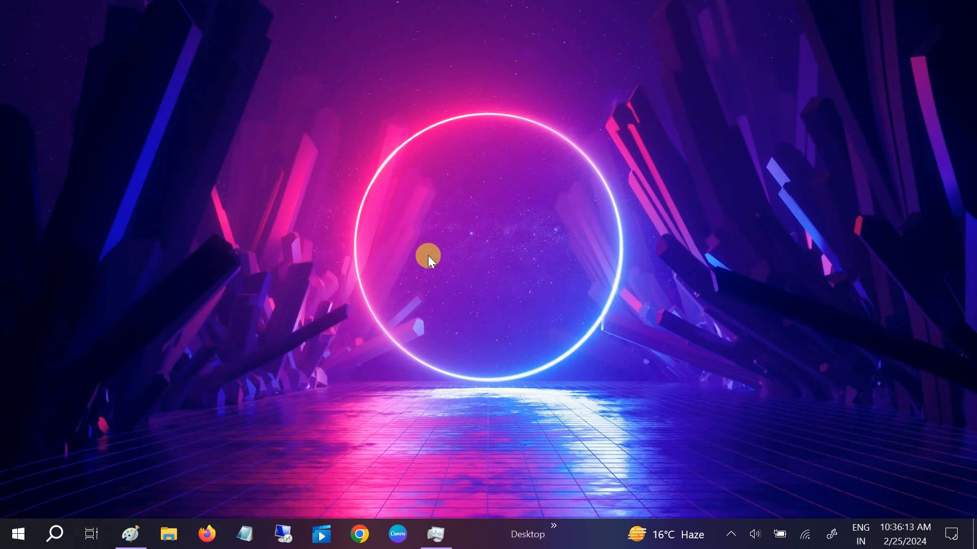
mouse_move(377, 271)
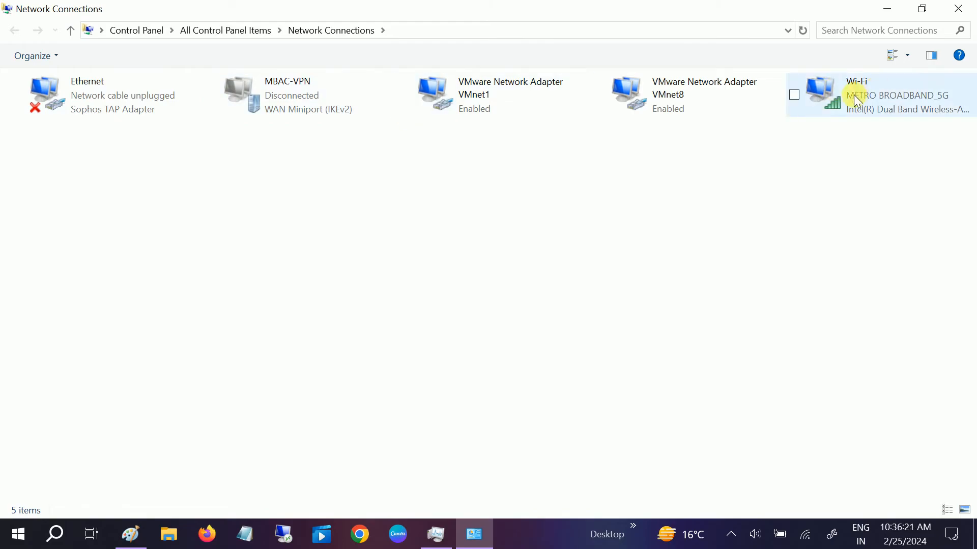
left_click(878, 94)
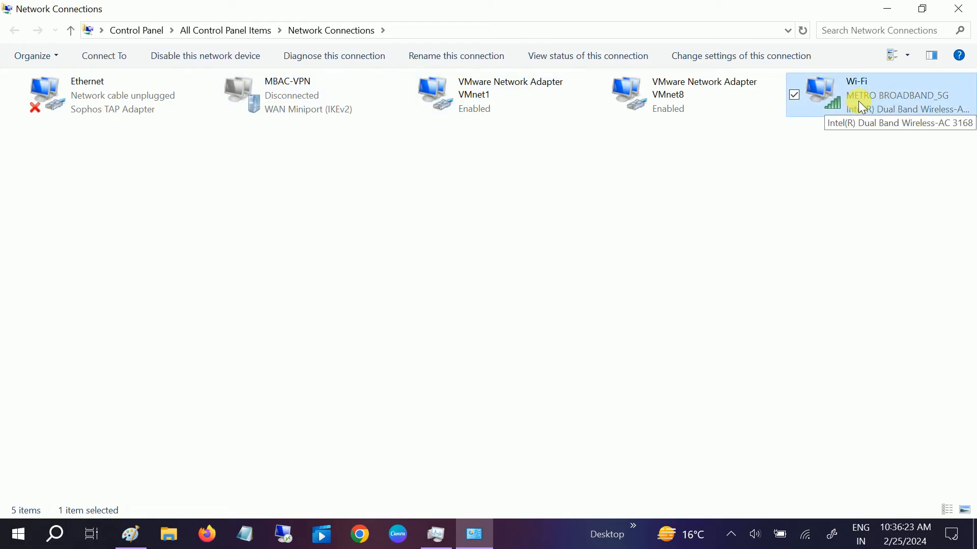
right_click(860, 95)
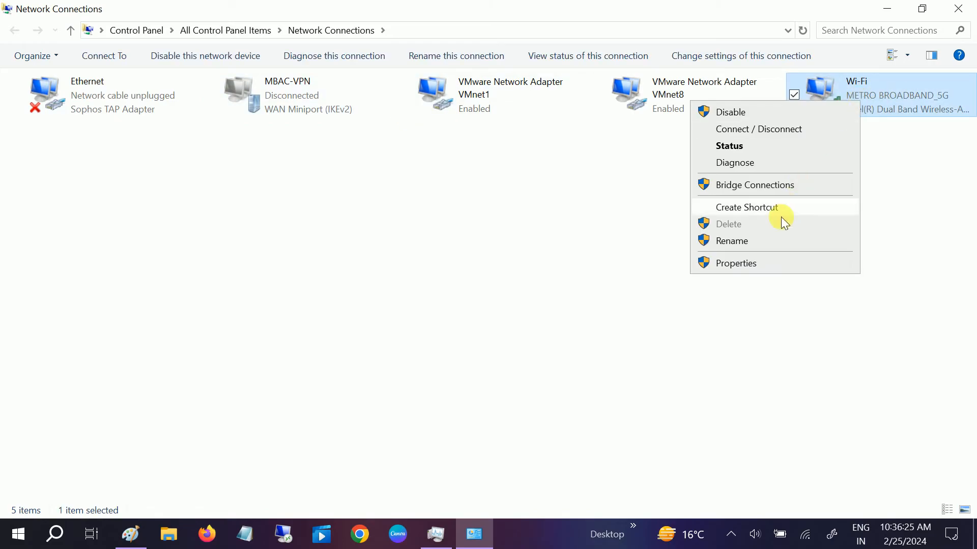
left_click(747, 250)
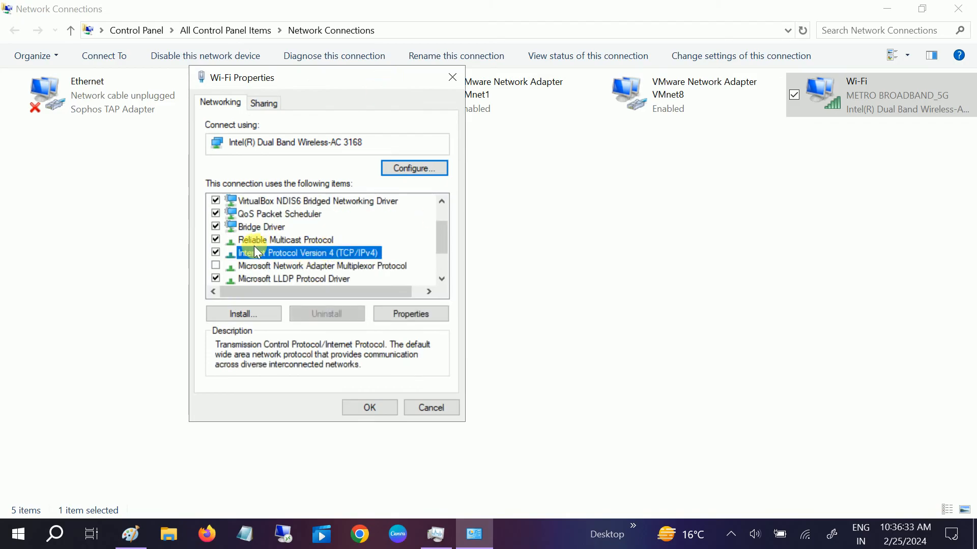
In IPv4 Properties, use manual DNS servers 8.8.8.8 preferred and 8.8.4.4 alternate.
left_click(410, 314)
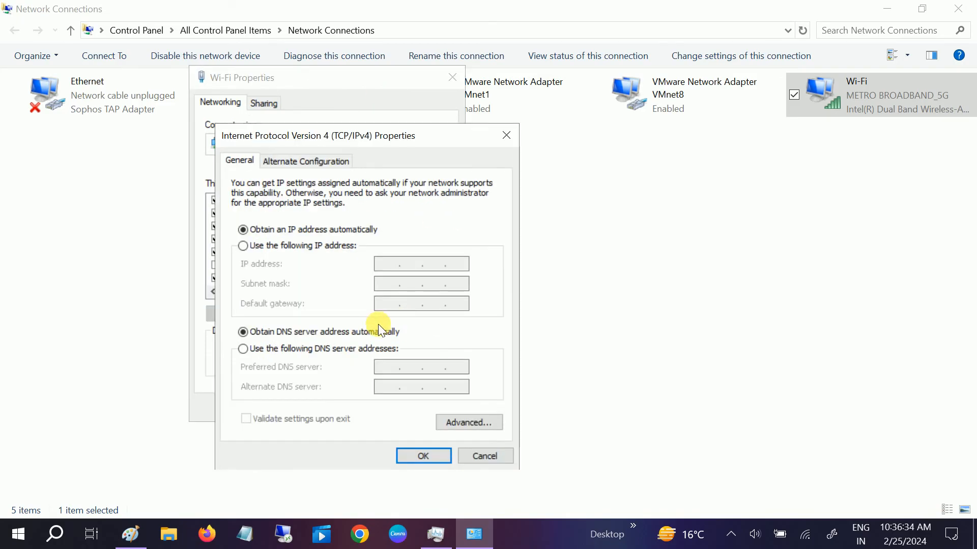
mouse_move(261, 361)
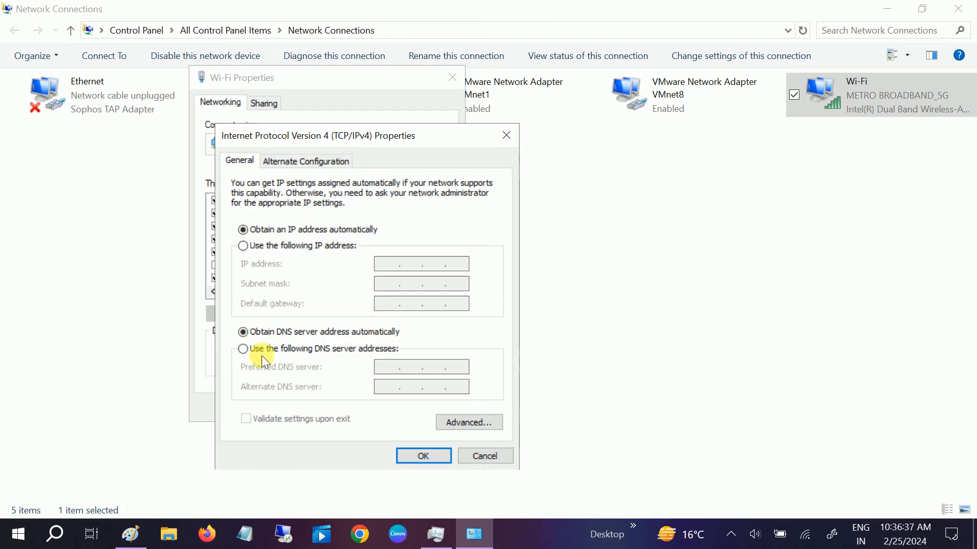
left_click(242, 348)
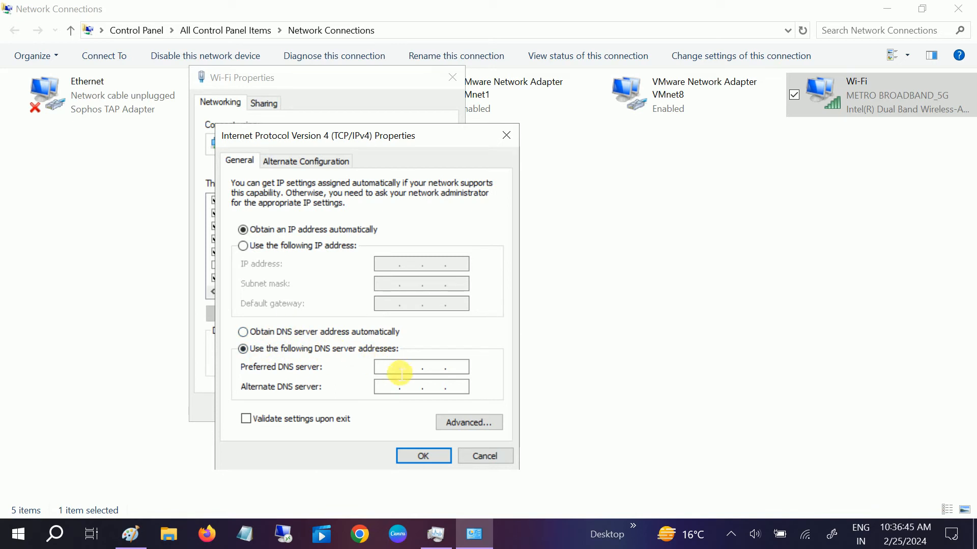
type("8 8")
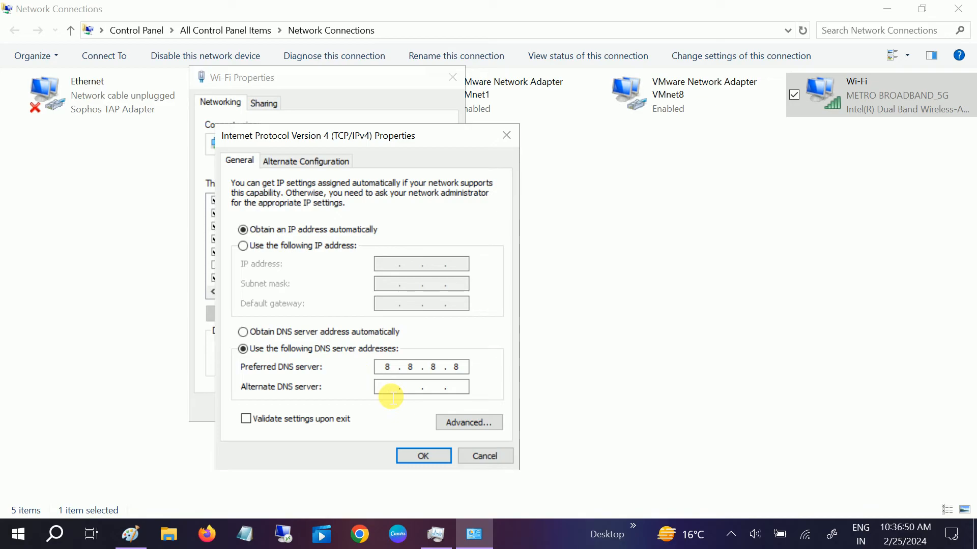
type("8.8.4.4")
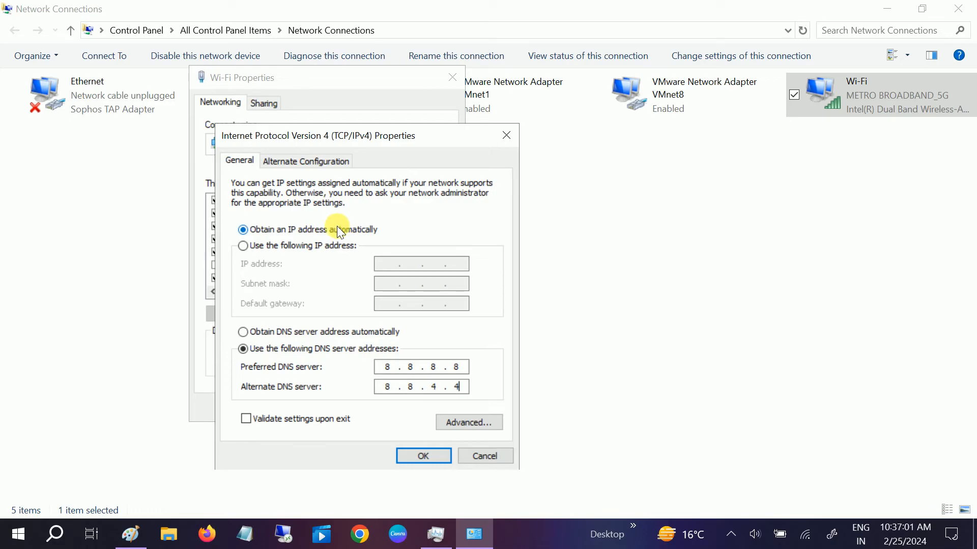
mouse_move(342, 249)
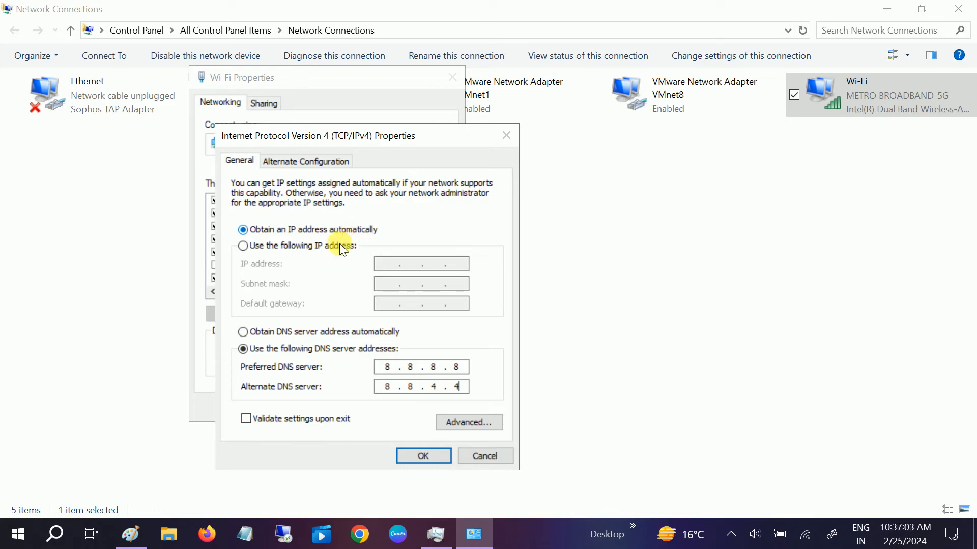
Confirm IPv4 and Wi-Fi Properties, dismissing the warning that not all changes applied.
left_click(424, 455)
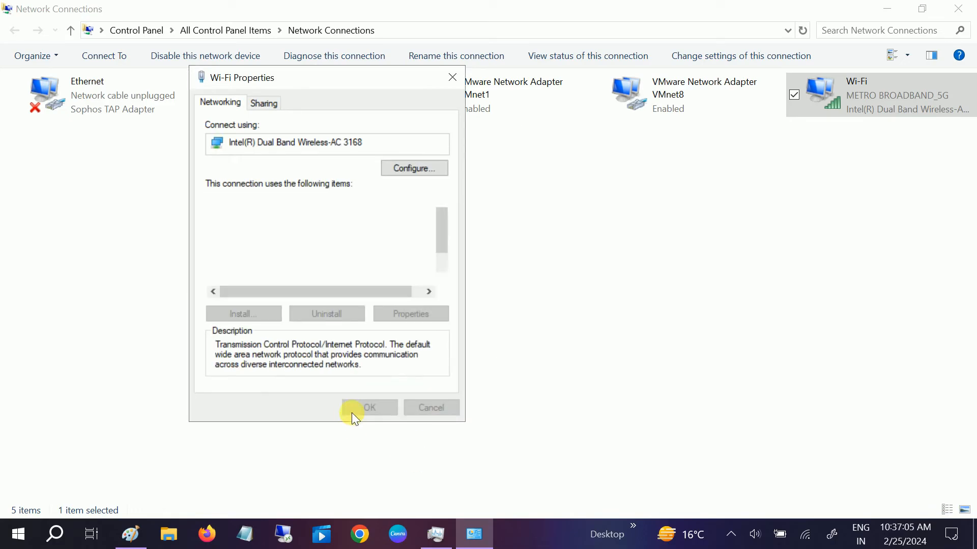
left_click(369, 407)
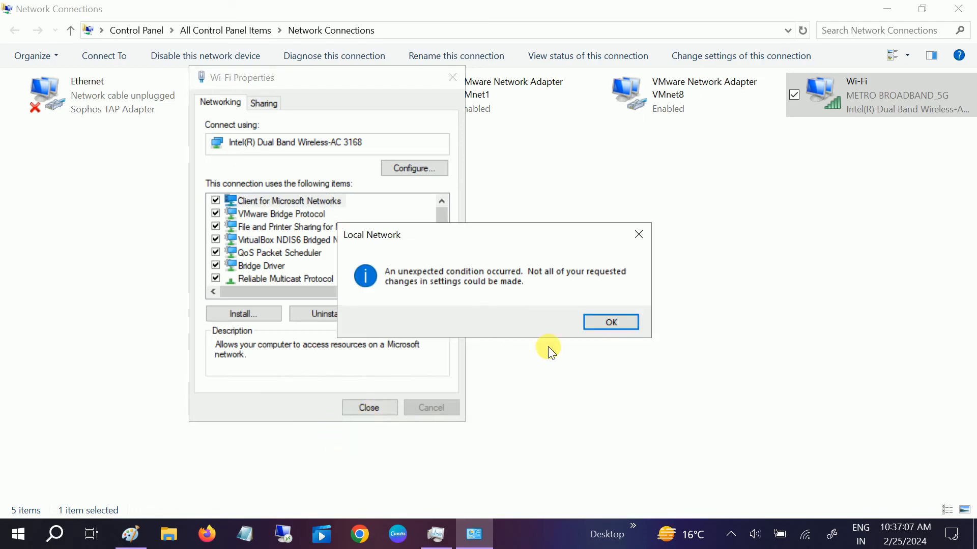
left_click(611, 322)
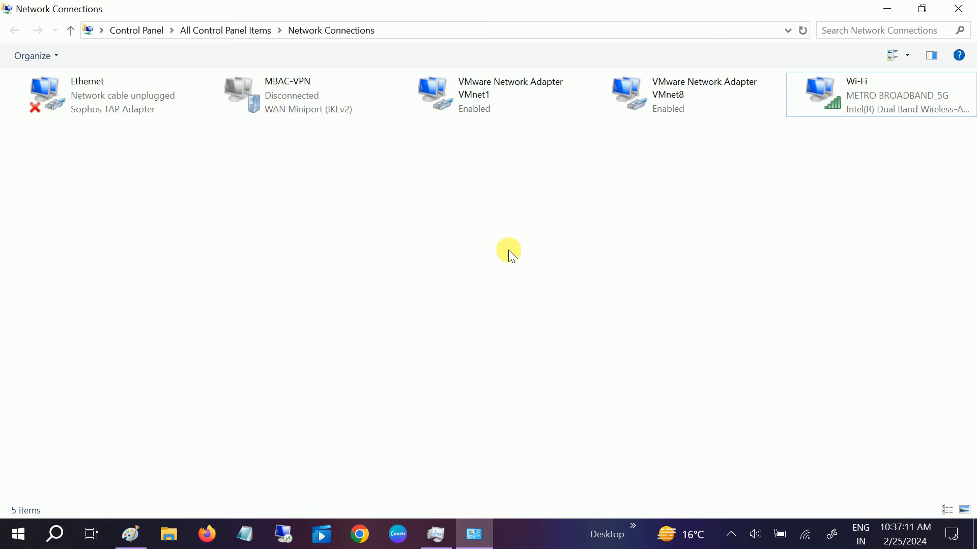
Disable the Wi-Fi adapter and re-enable it from its context menu.
right_click(508, 253)
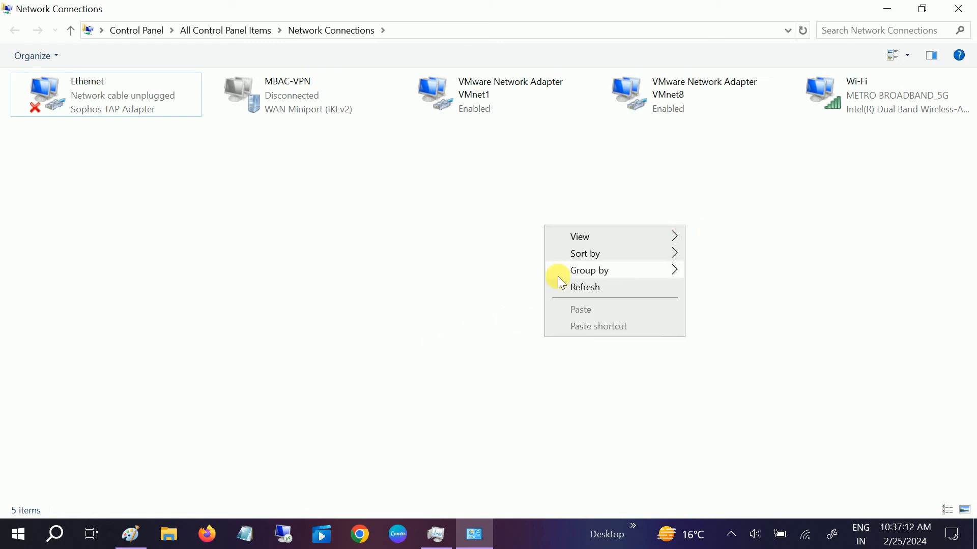
left_click(897, 95)
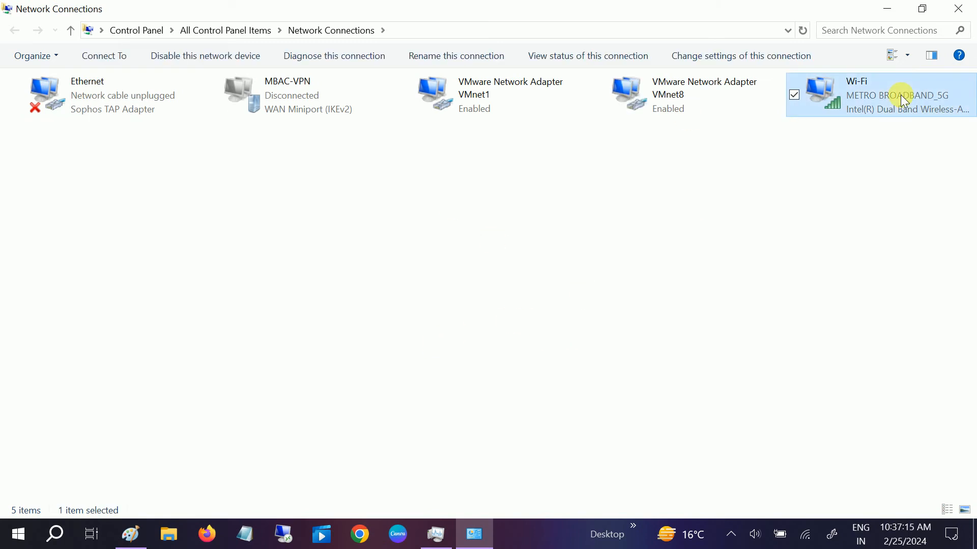
right_click(898, 95)
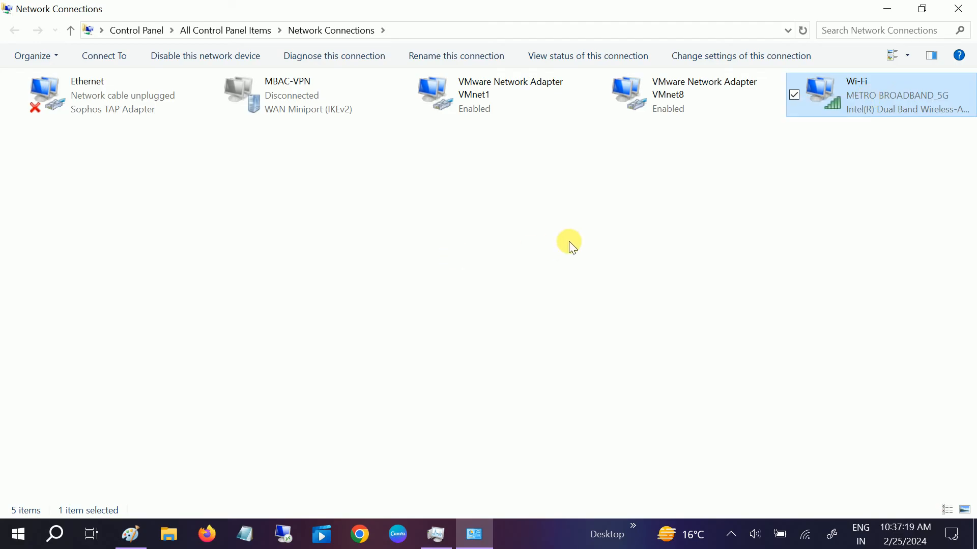
mouse_move(569, 258)
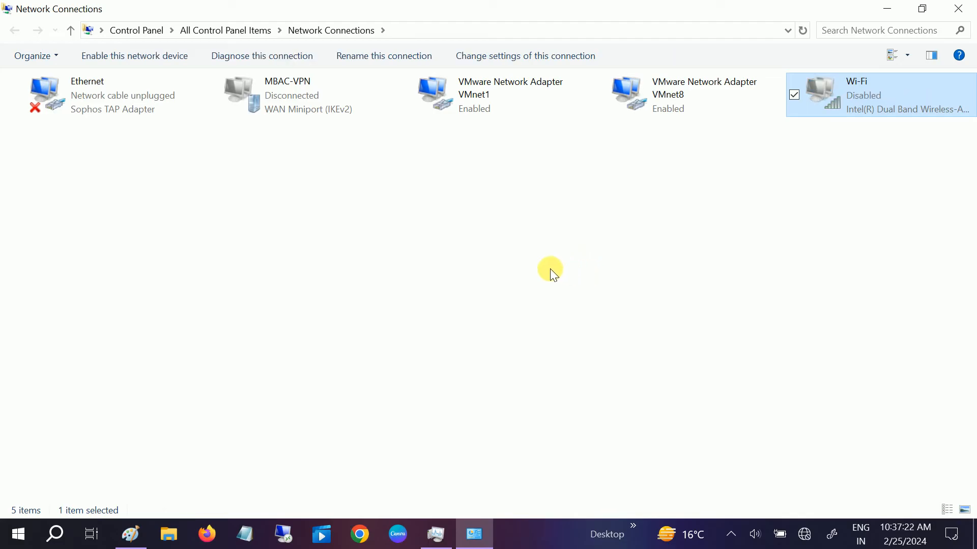
right_click(856, 94)
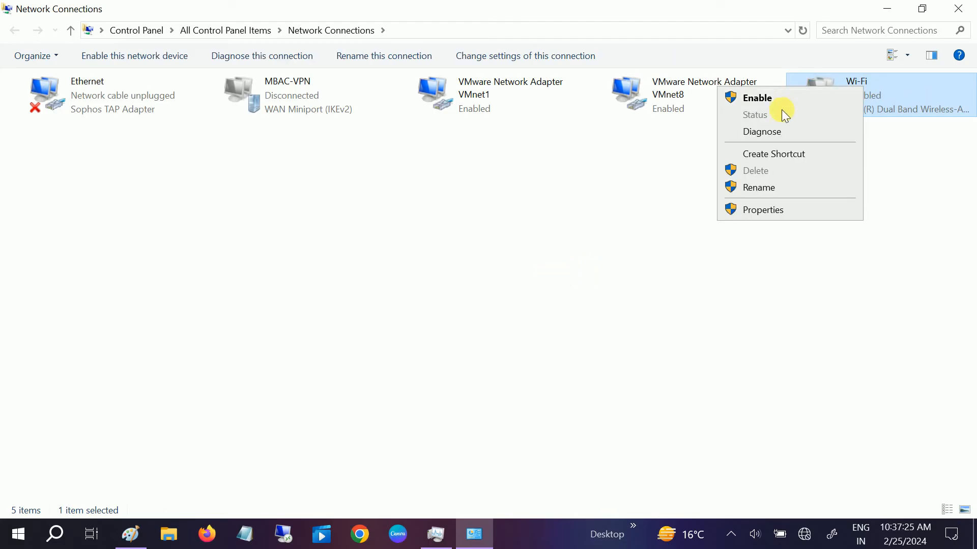
left_click(756, 98)
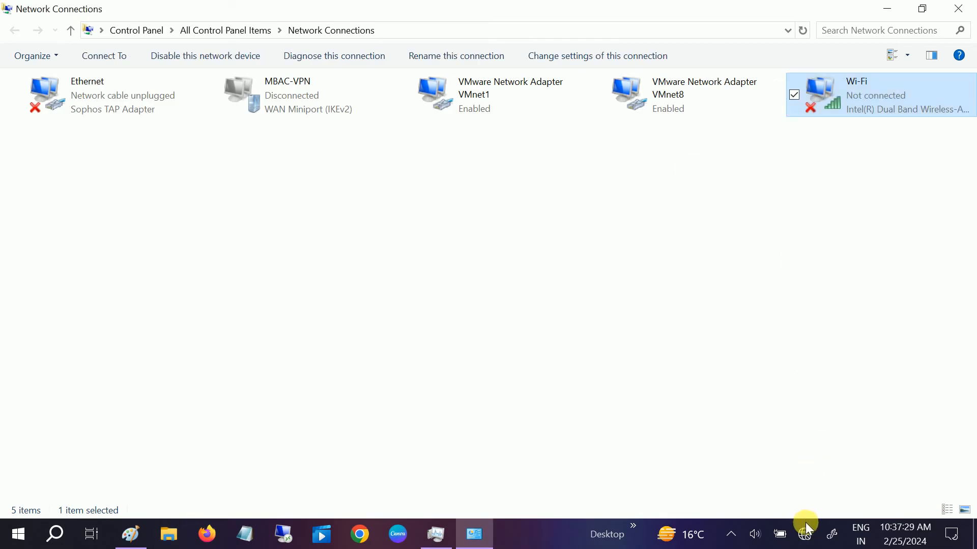
mouse_move(596, 201)
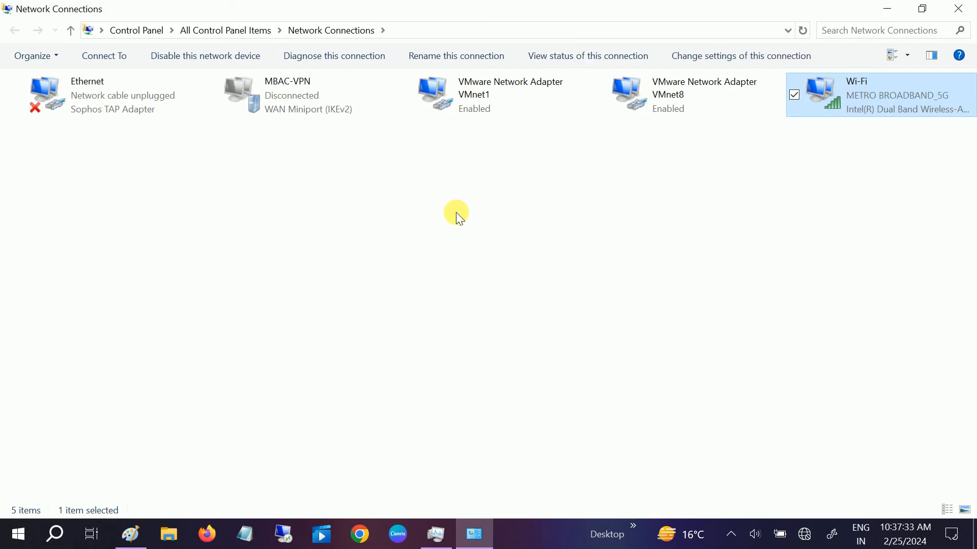
mouse_move(538, 288)
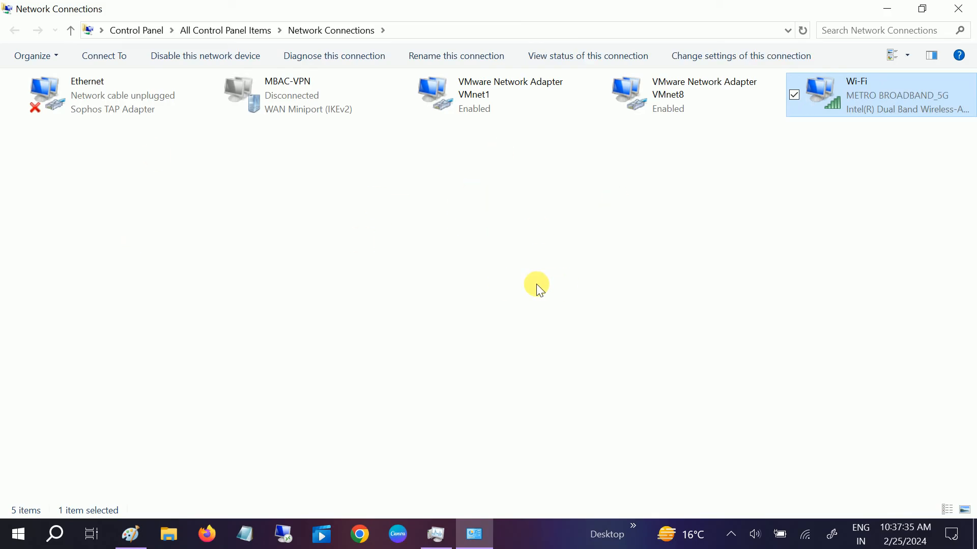
mouse_move(313, 266)
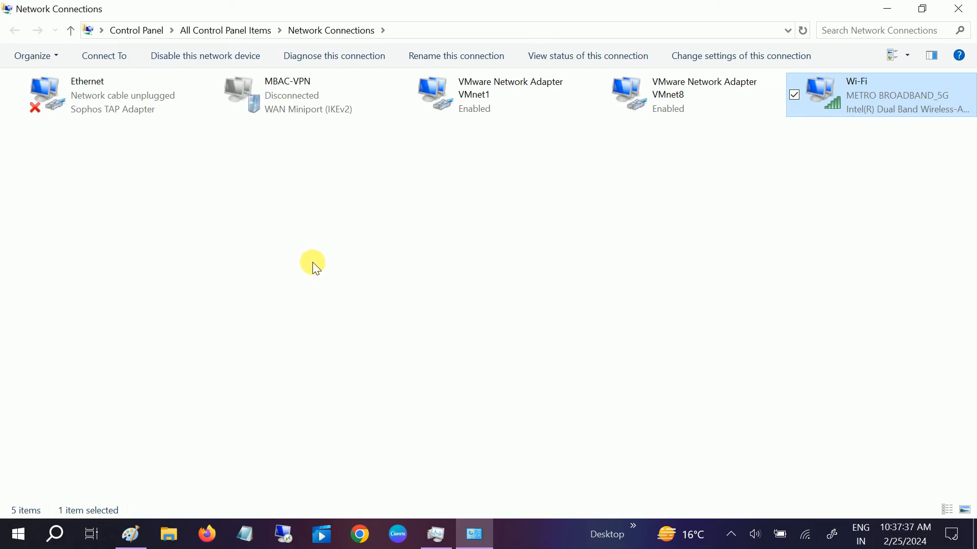
mouse_move(270, 446)
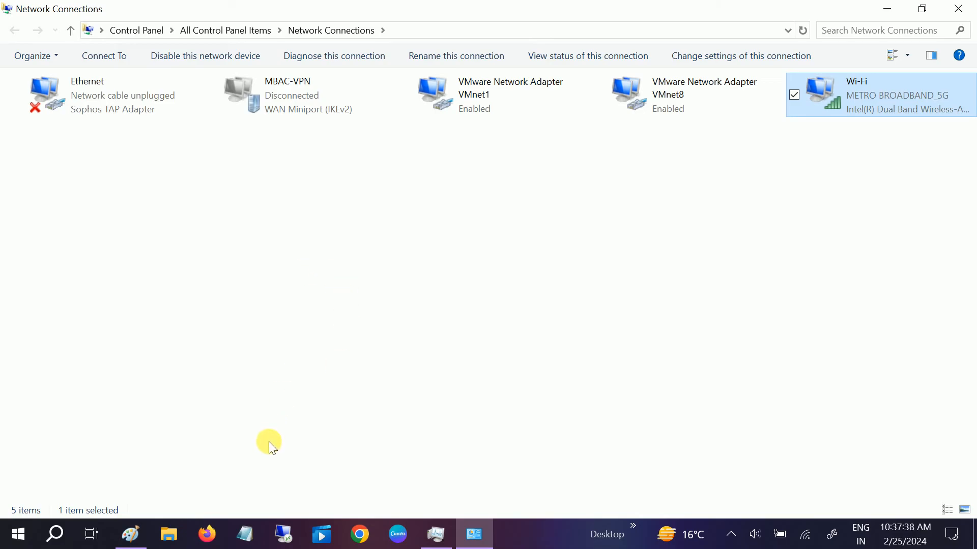
mouse_move(958, 7)
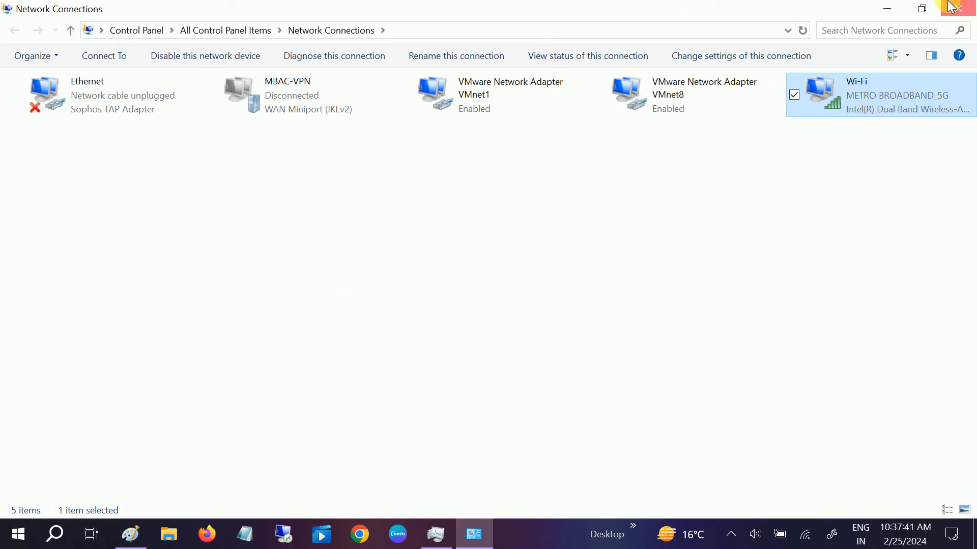
Close Network Connections and bring up Chrome's full History page.
left_click(970, 8)
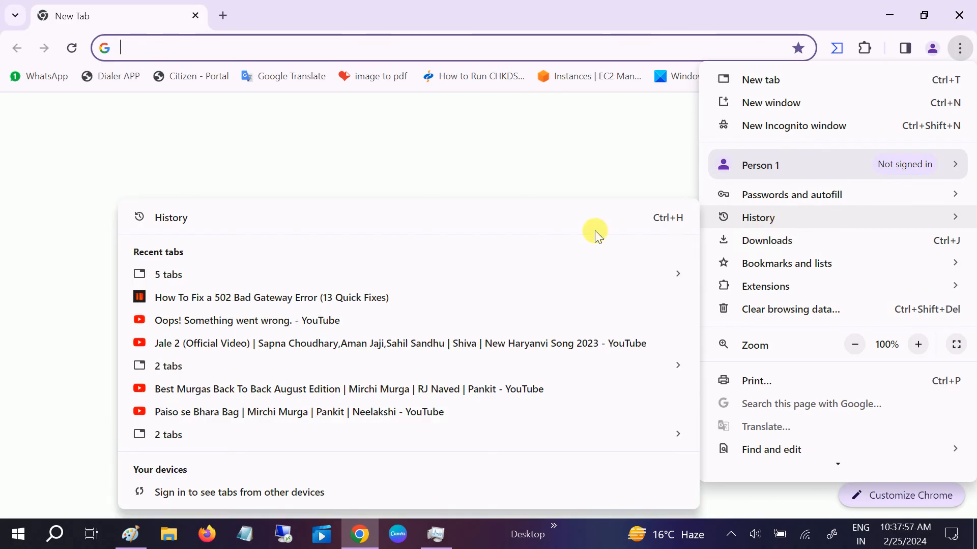
left_click(758, 217)
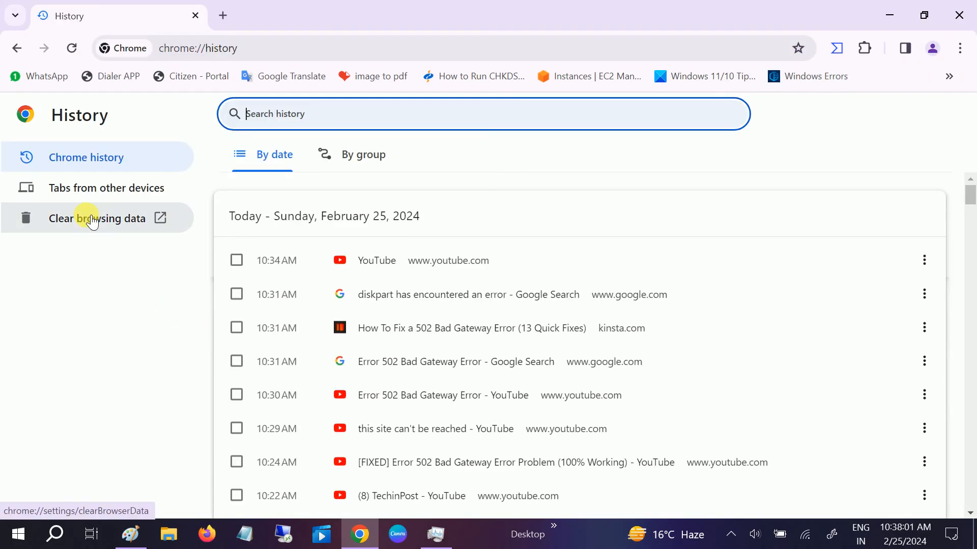
Bring up Clear browsing data for All time with the Basic data set selected.
left_click(97, 217)
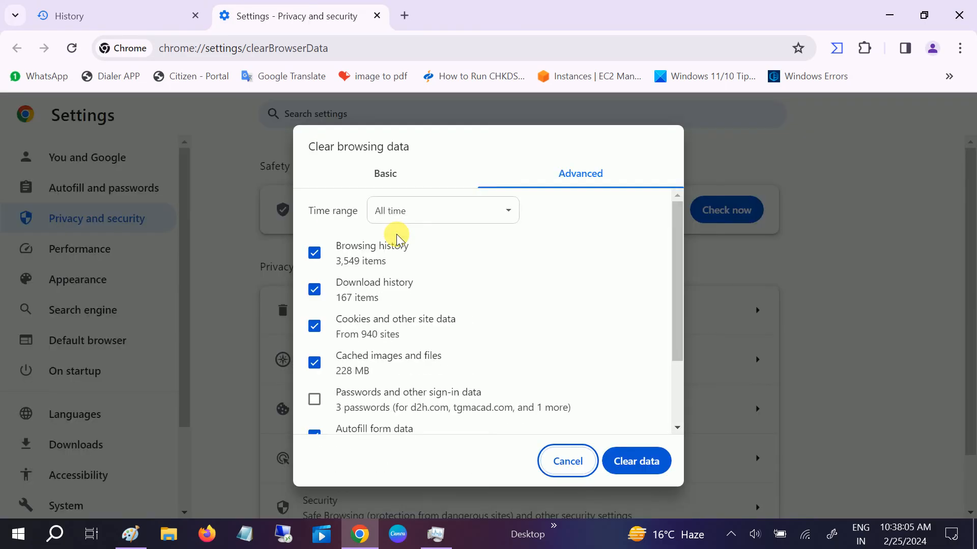
mouse_move(534, 205)
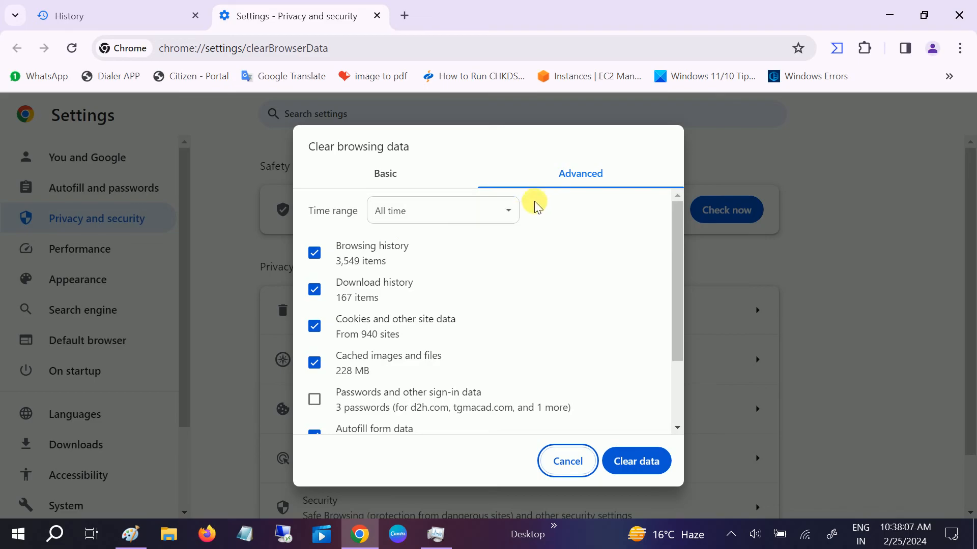
left_click(385, 173)
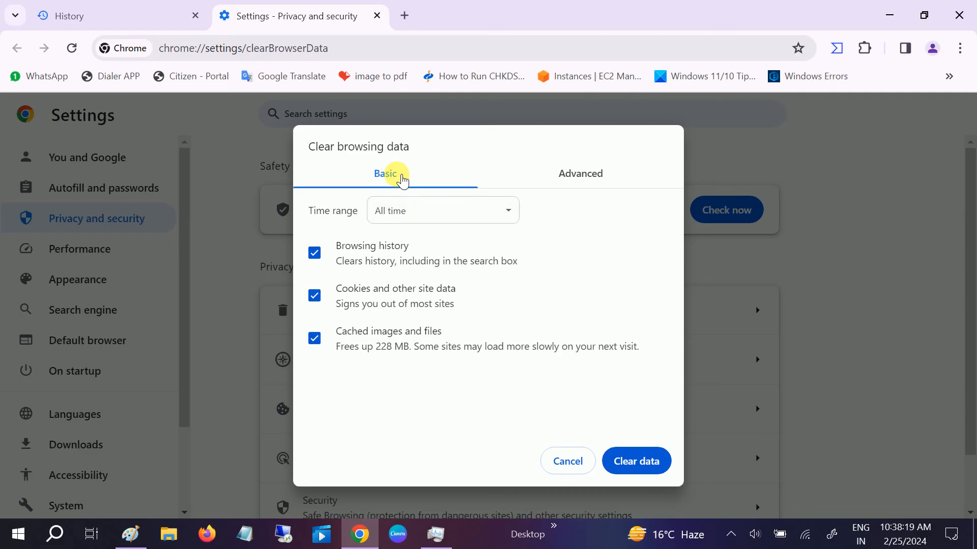
mouse_move(580, 173)
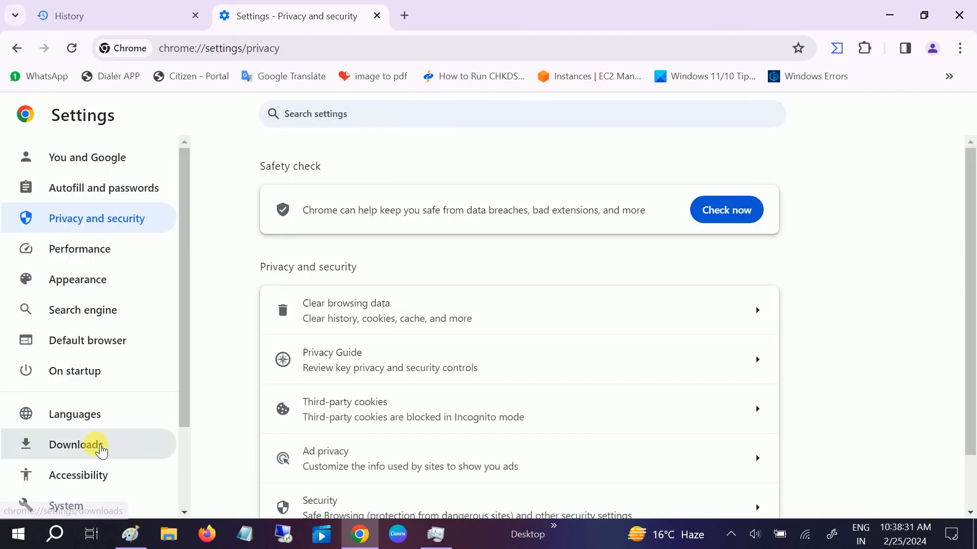
Show the About Chrome page, then bring up the Chrome menu in a new tab.
left_click(75, 445)
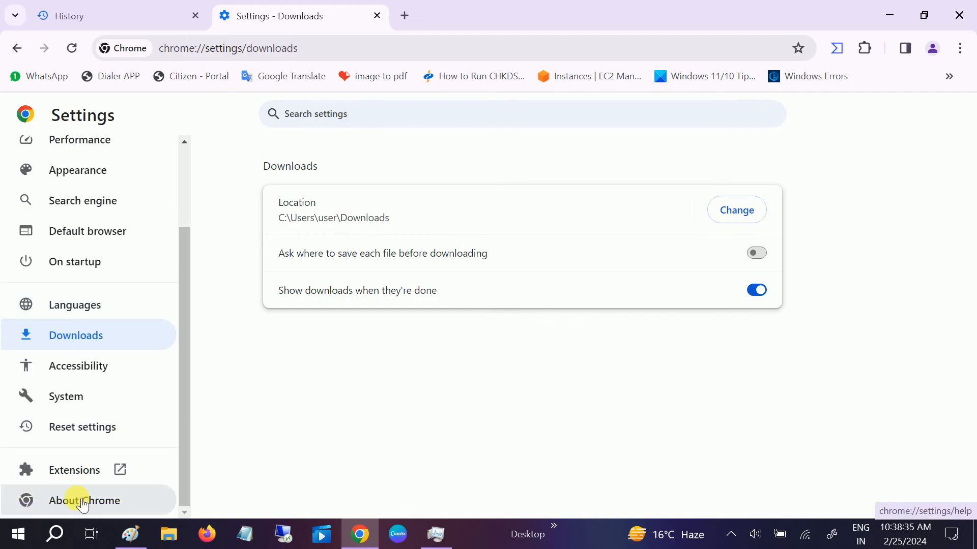
left_click(84, 500)
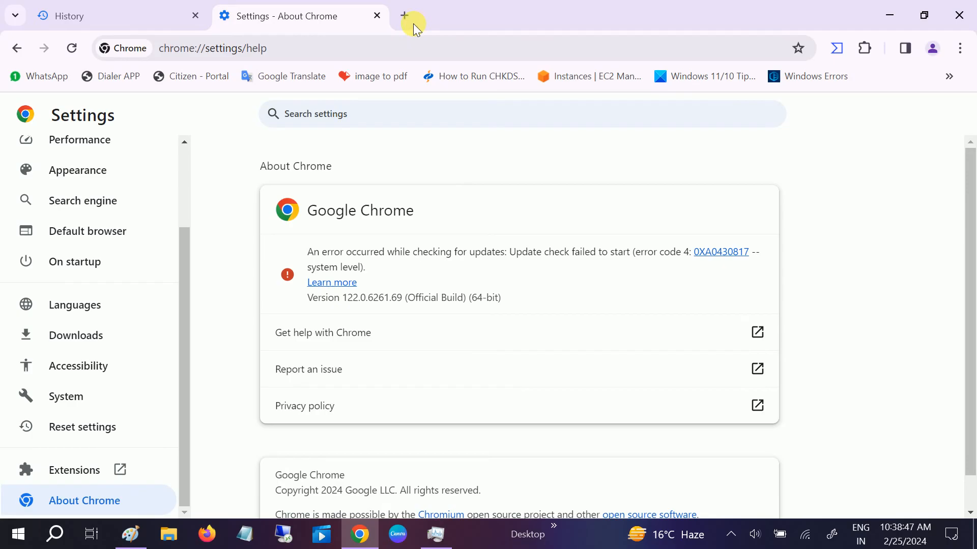
left_click(961, 48)
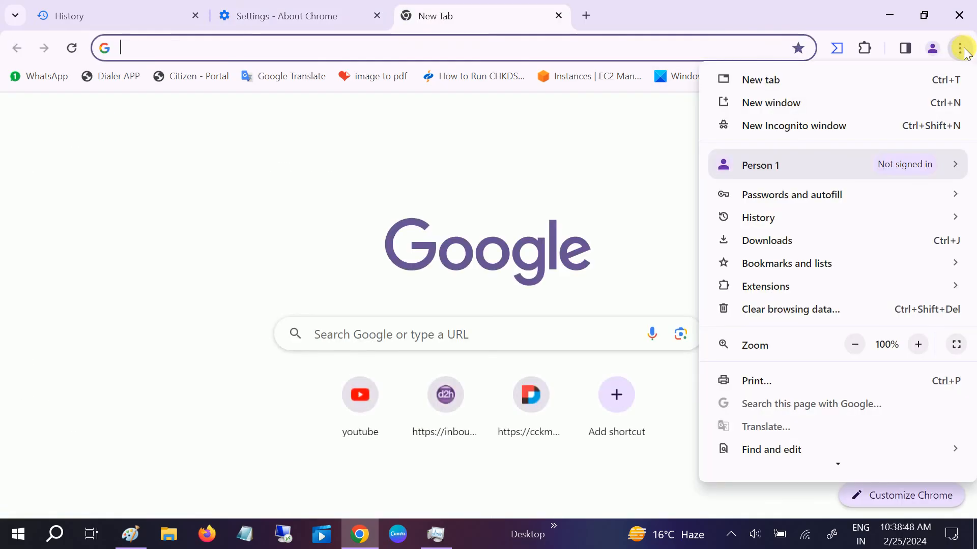
left_click(793, 125)
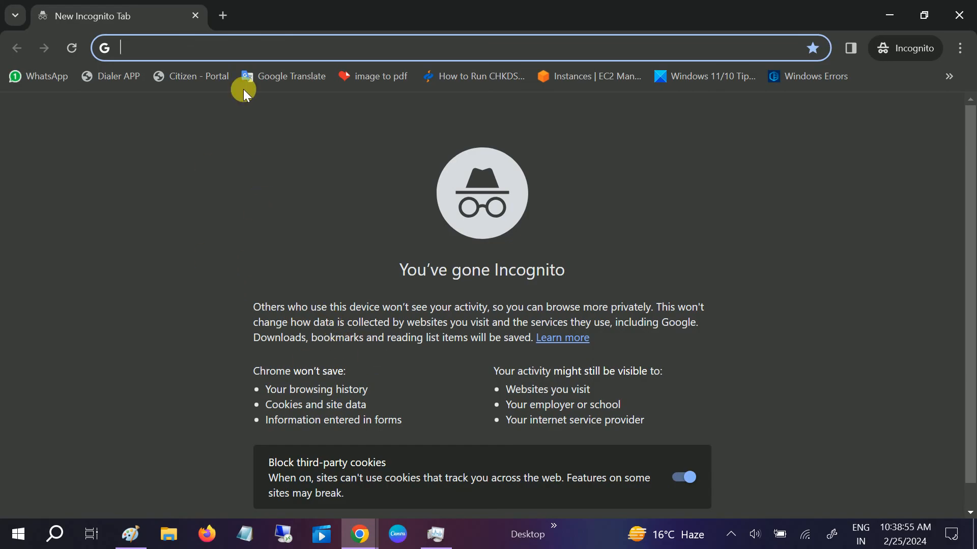
mouse_move(961, 15)
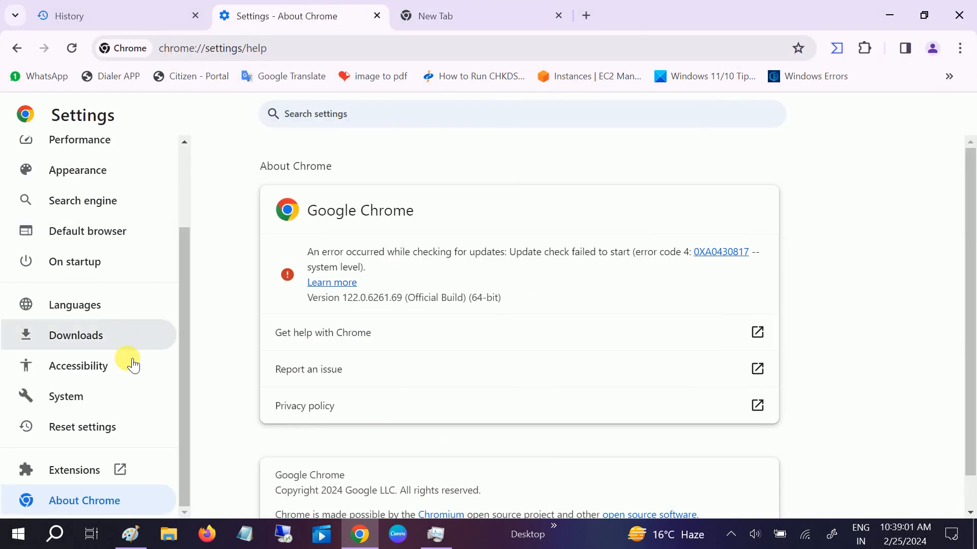
Restore Chrome settings to original defaults, reviewing the warning about bookmarks and history.
left_click(82, 427)
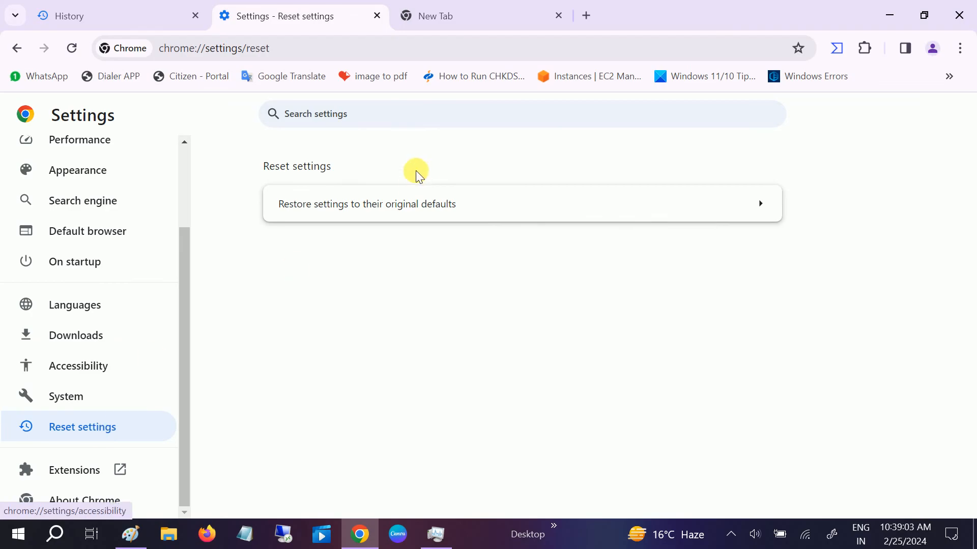
left_click(366, 204)
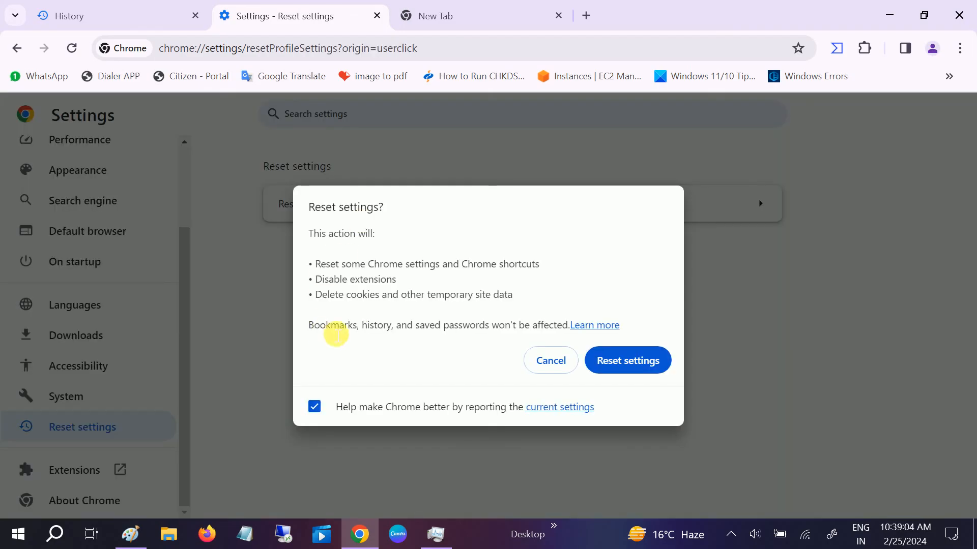
double_click(325, 325)
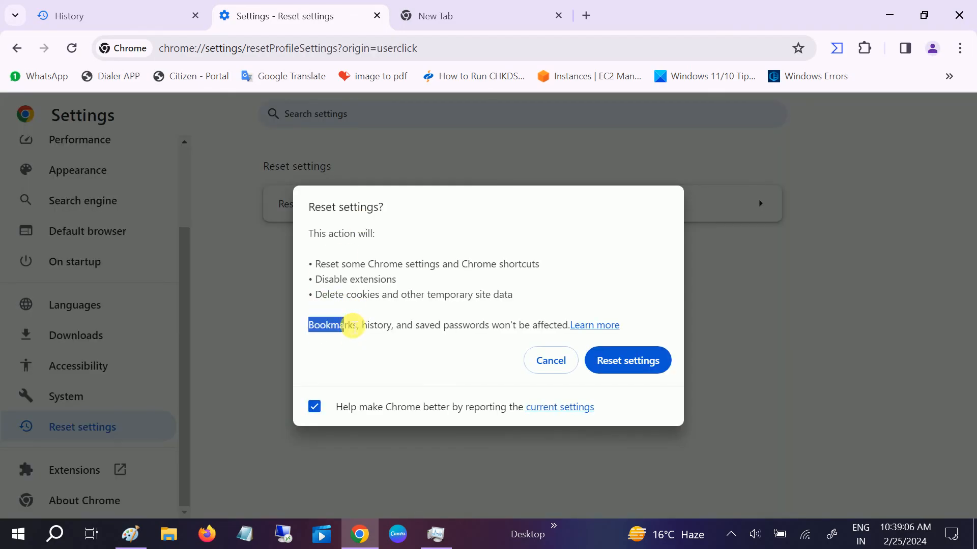
left_click_drag(352, 324, 563, 324)
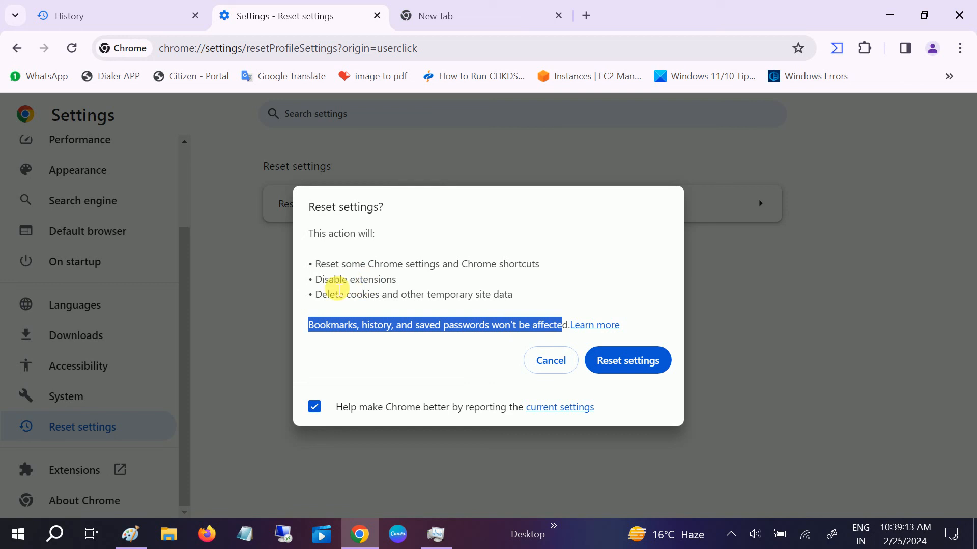
left_click_drag(560, 324, 499, 263)
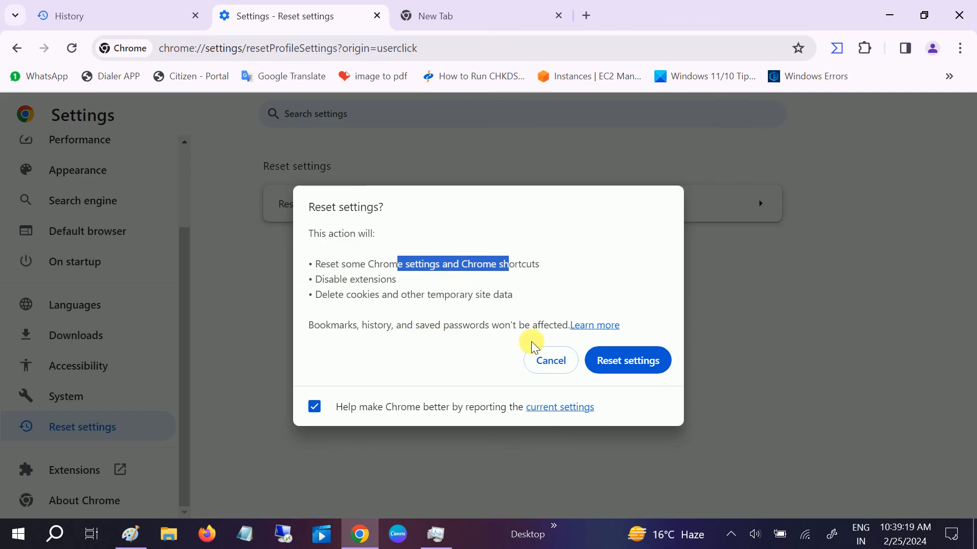
left_click(549, 360)
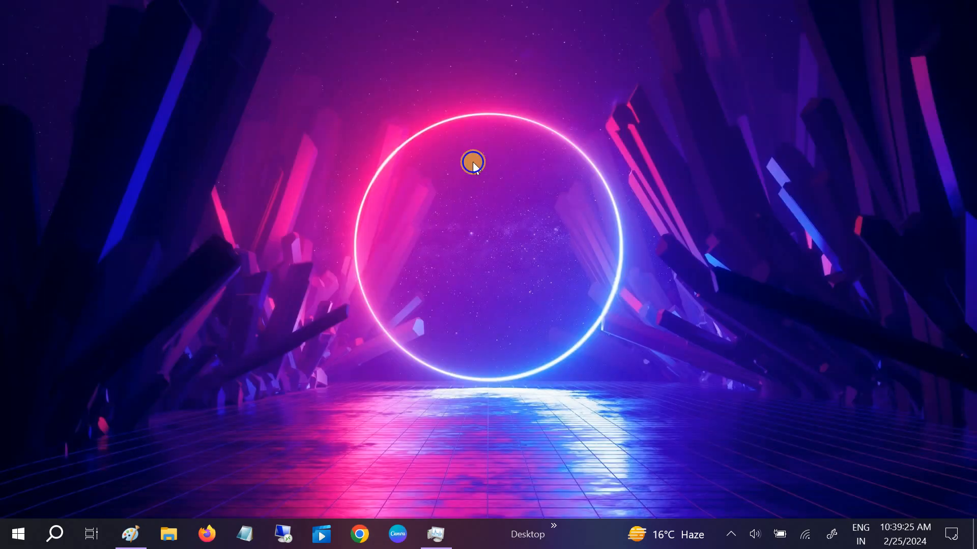
Refresh the desktop, then search for 'cmd' to launch an administrator Command Prompt.
right_click(472, 162)
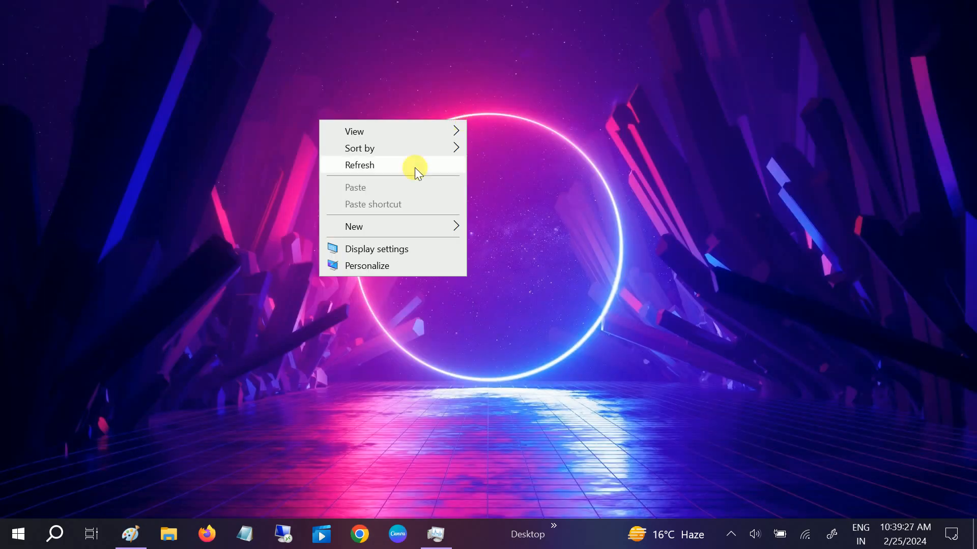
left_click(360, 165)
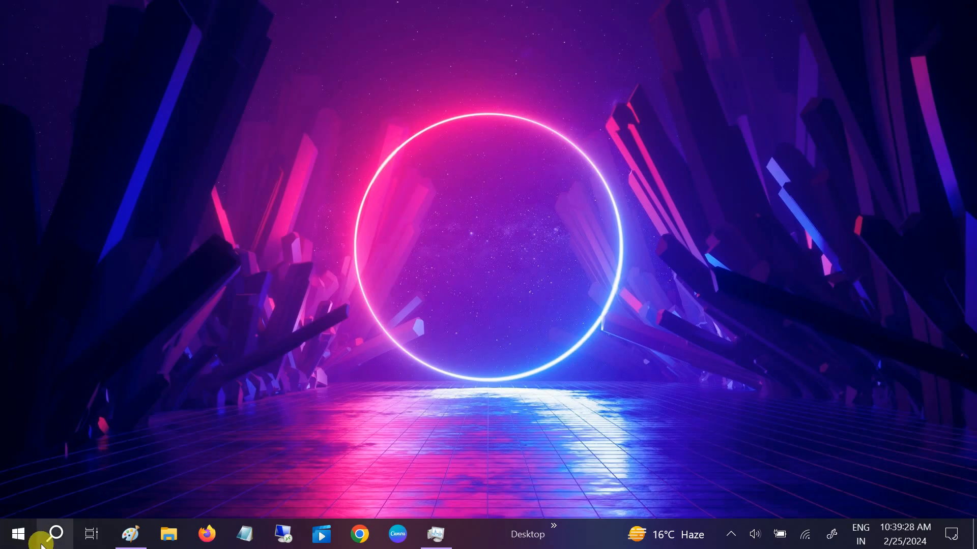
left_click(52, 534)
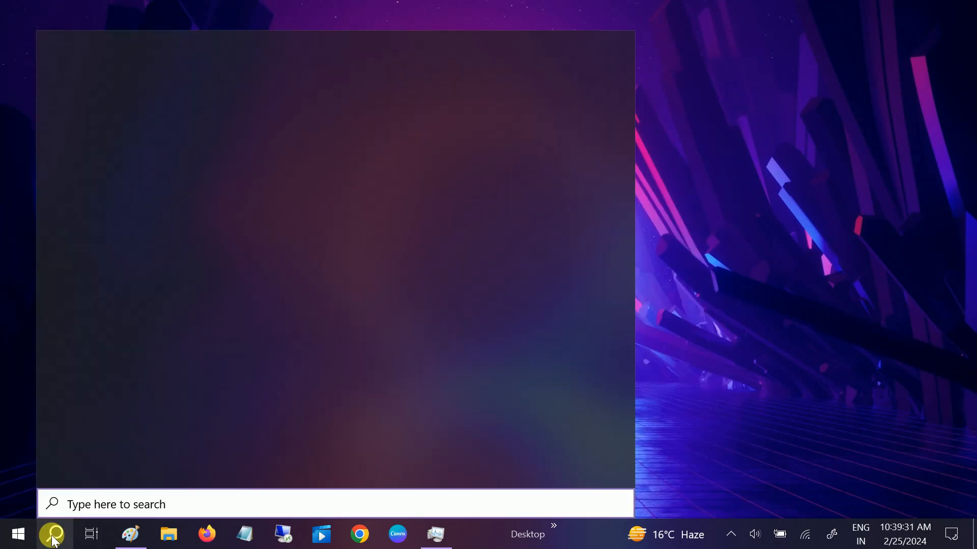
type("cmd")
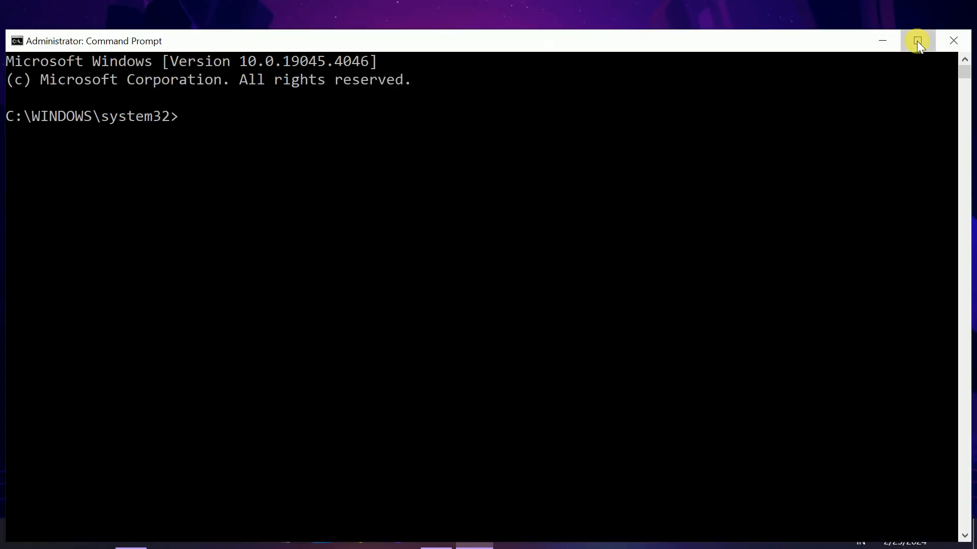
Maximize the prompt and run ipconfig /flushdns to clear the DNS resolver cache.
left_click(916, 40)
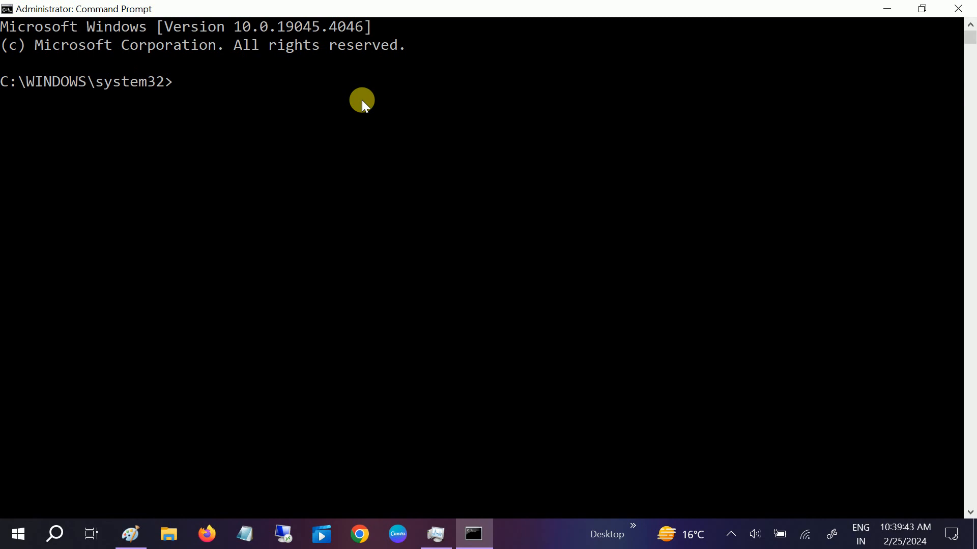
type("ip")
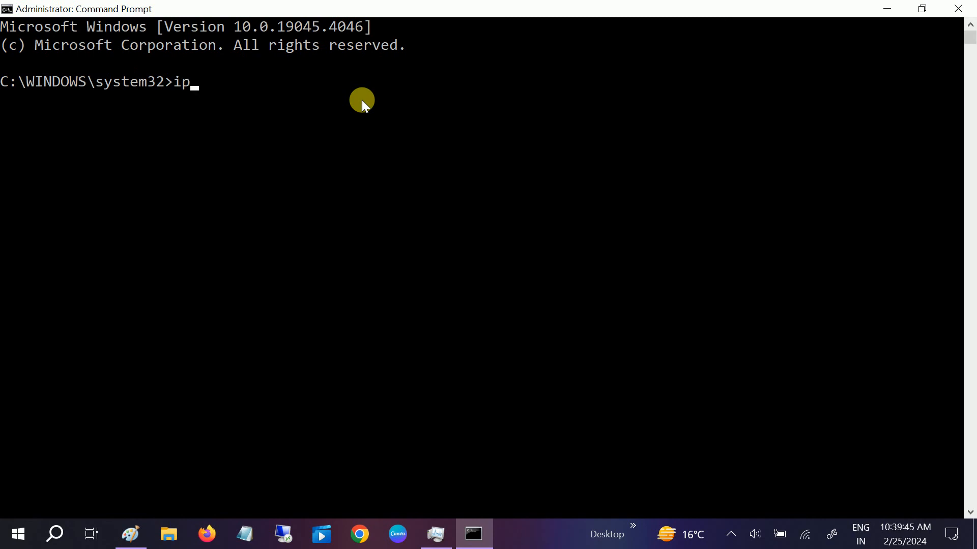
type("config /flu")
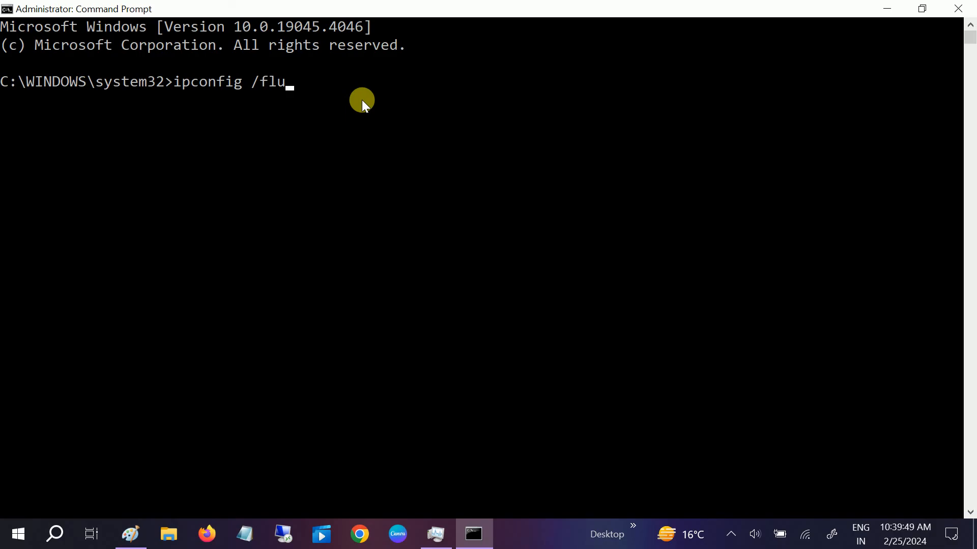
type("shn")
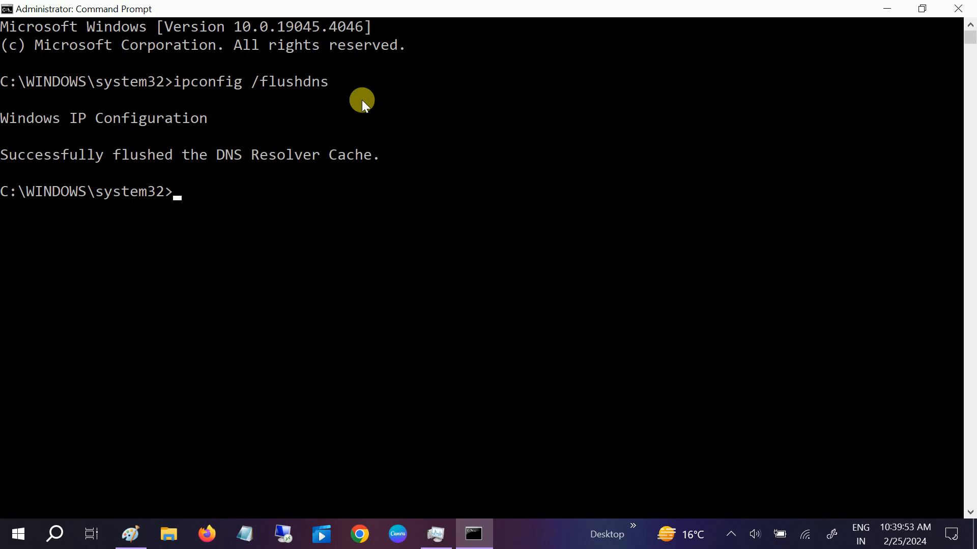
mouse_move(168, 293)
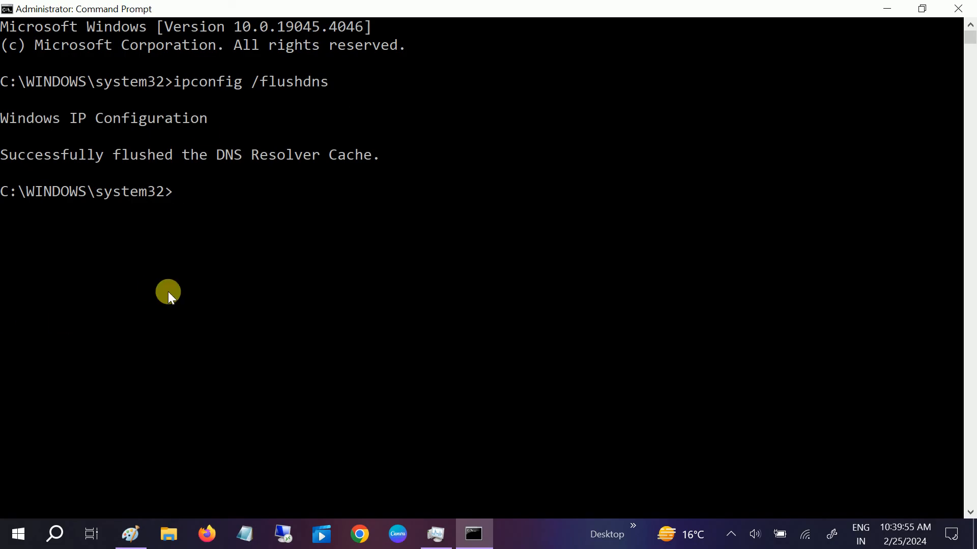
mouse_move(863, 26)
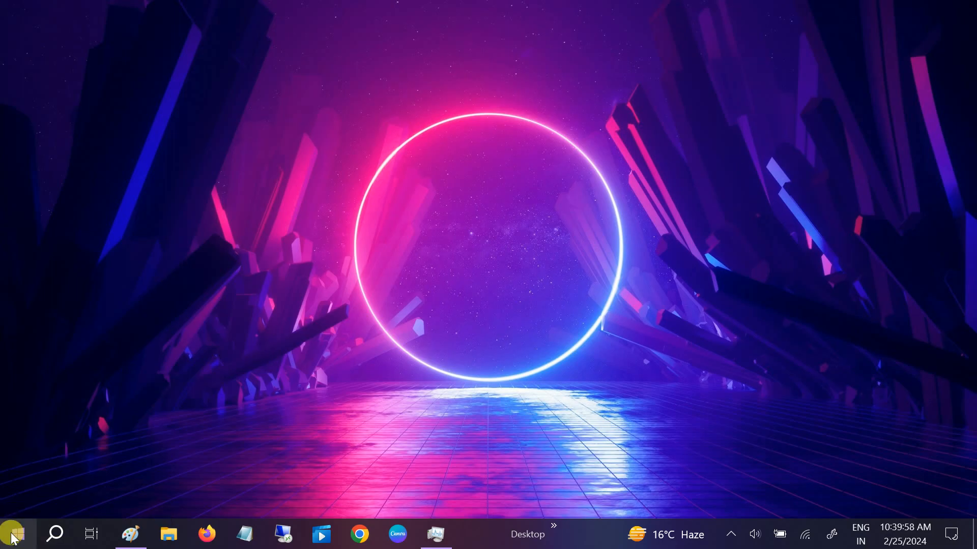
left_click(12, 534)
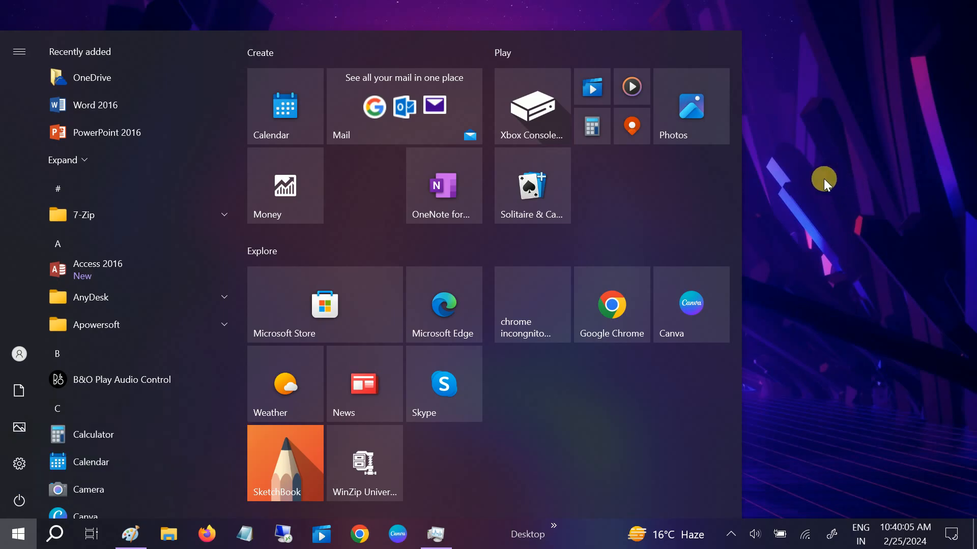
right_click(822, 185)
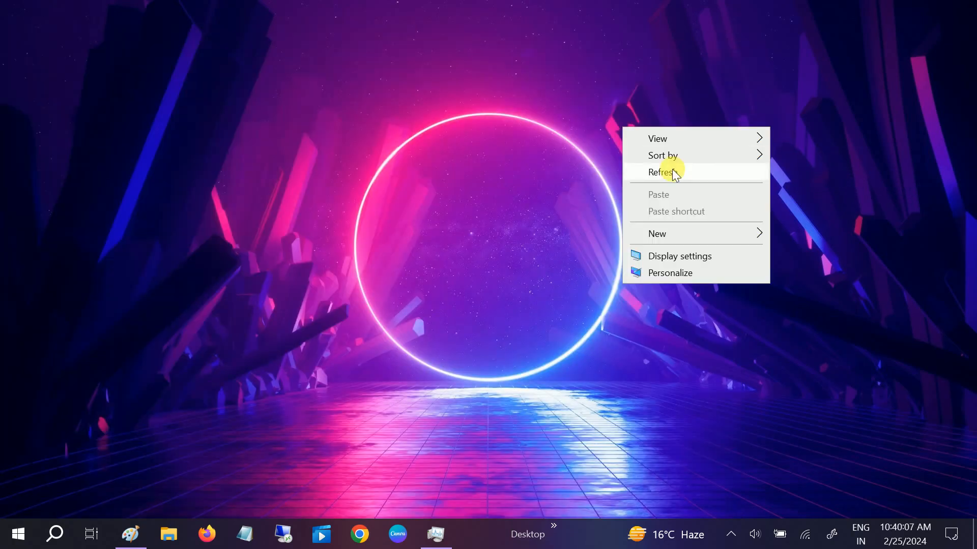
left_click(662, 173)
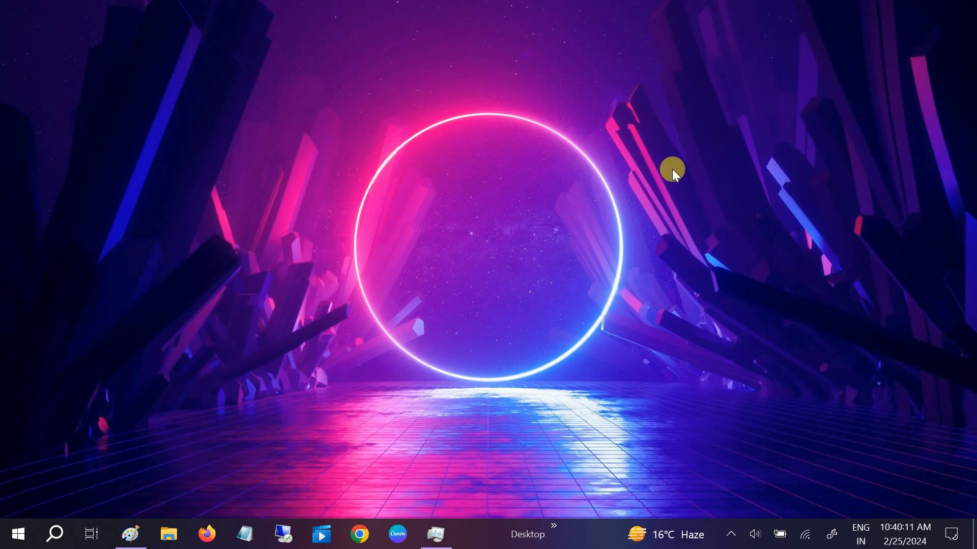
mouse_move(315, 212)
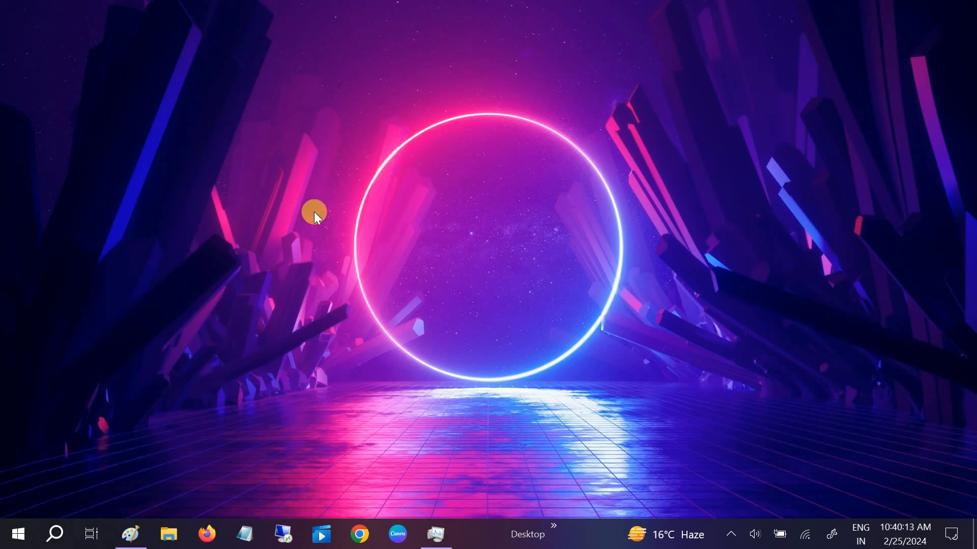